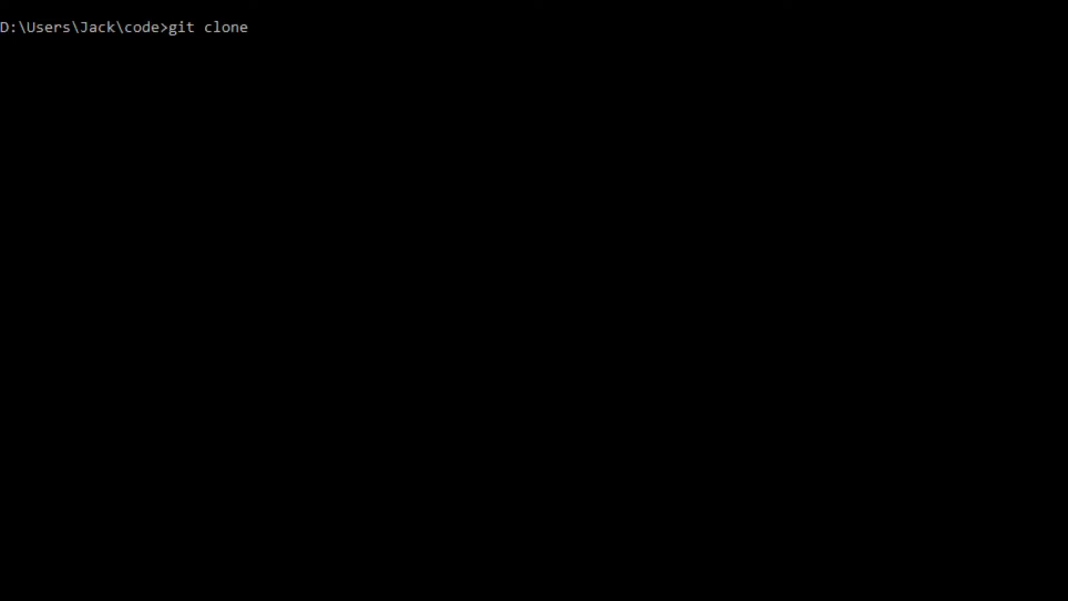
Clone the jack1232/webgpu12 repository from GitHub in Command Prompt
text(https://github.com/jack1232/webgpu12)
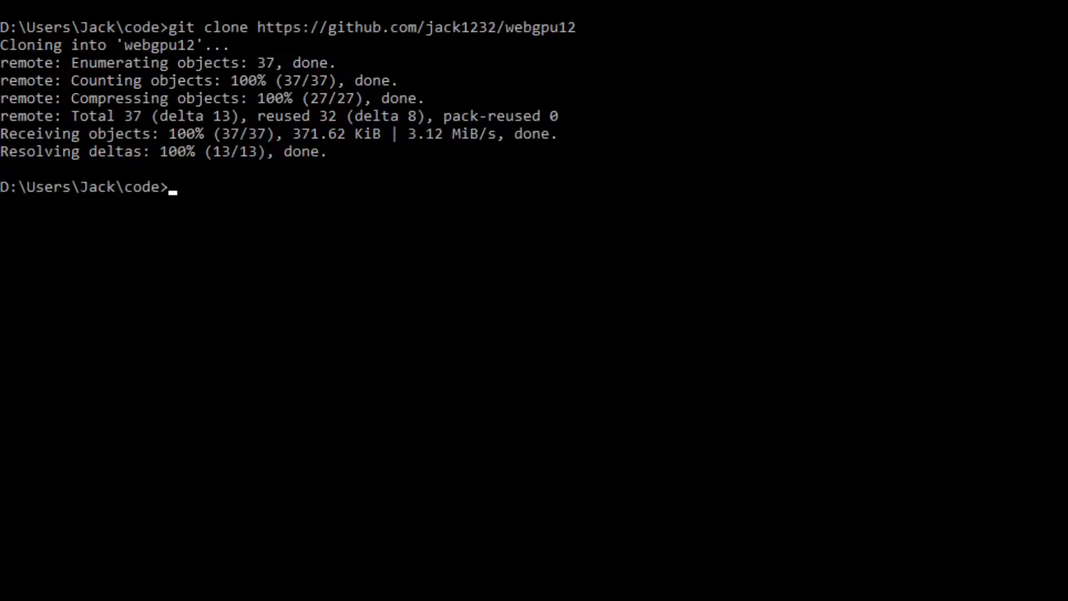
double_click(157, 45)
text(ren)
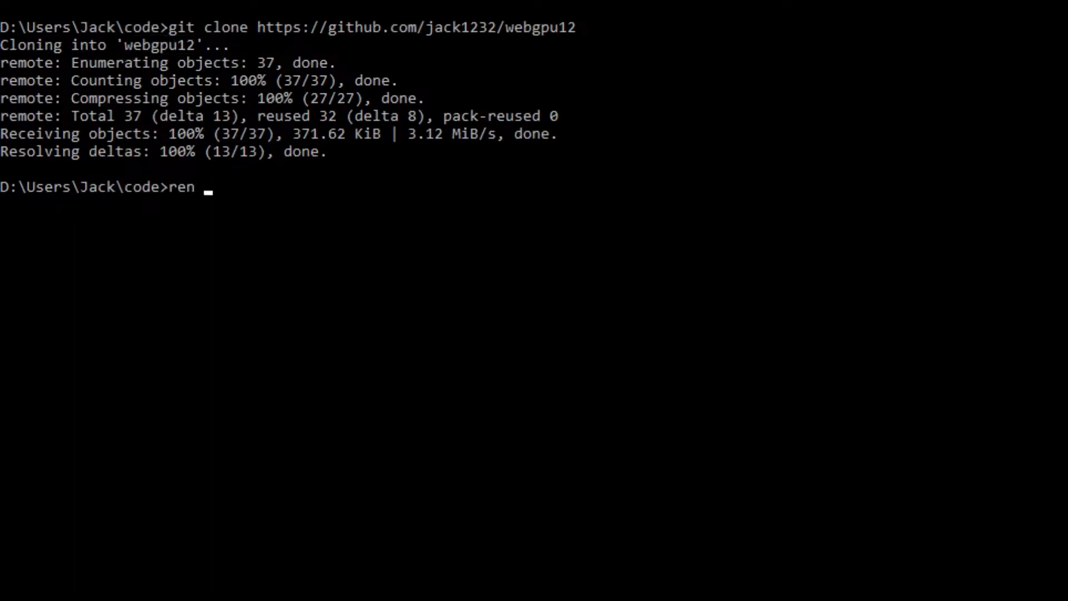
Rename webgpu12 to gpu13, enter it and launch VS Code with 'code .'
text(webgpu12 gpu13)
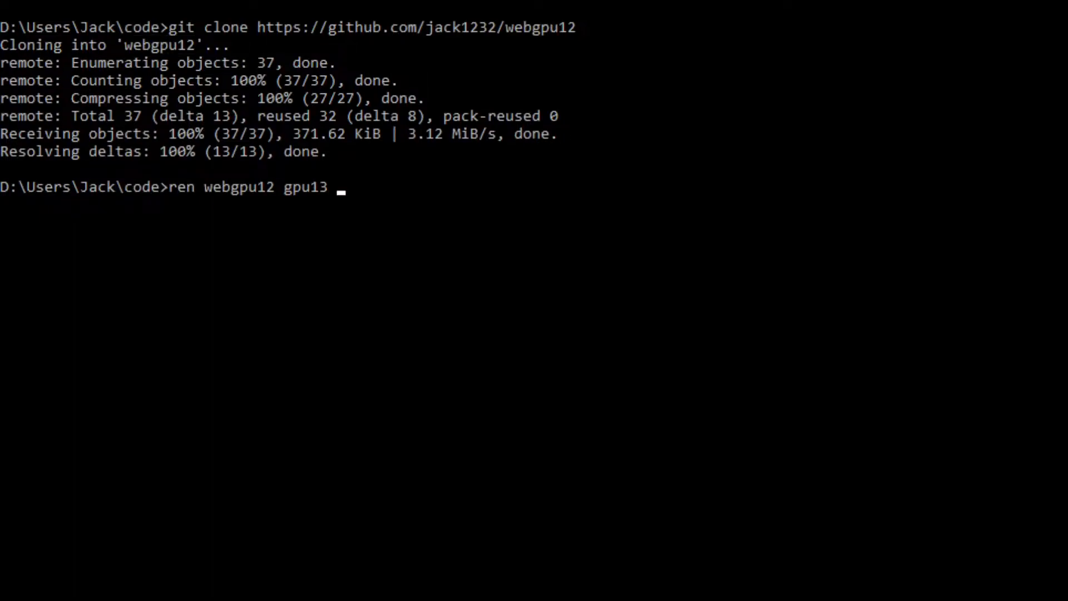
text(&& cd gpu13)
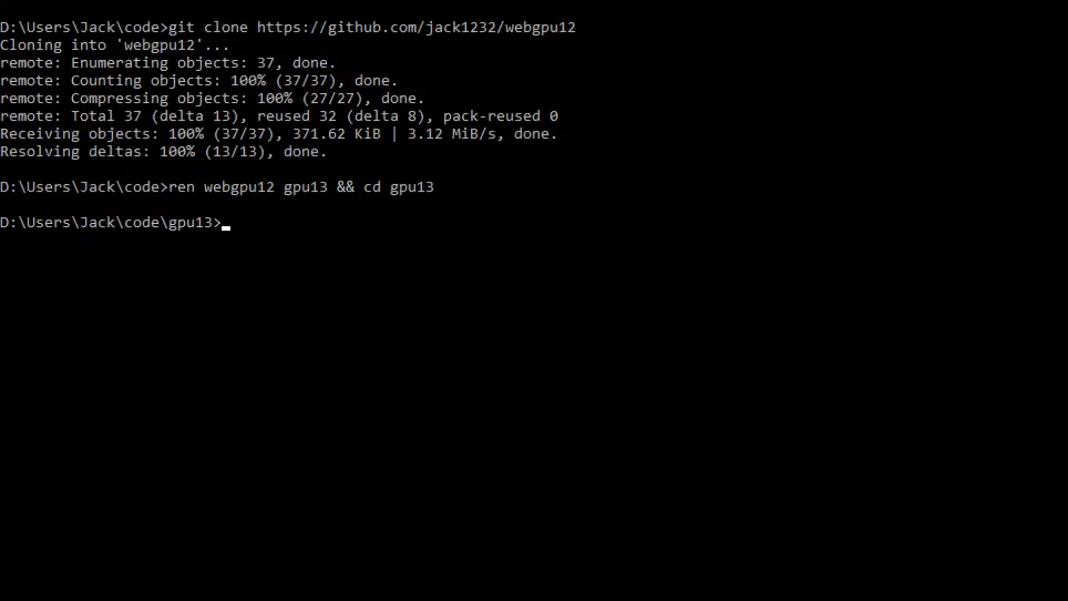
text(code .)
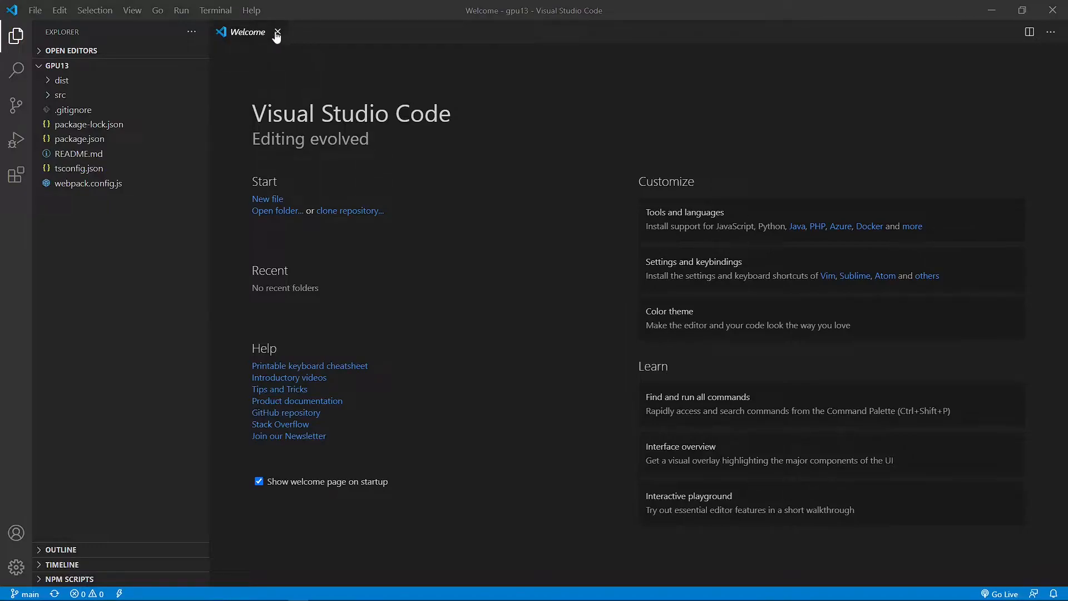
Dismiss the Welcome page and run npm install in the integrated terminal
click(276, 33)
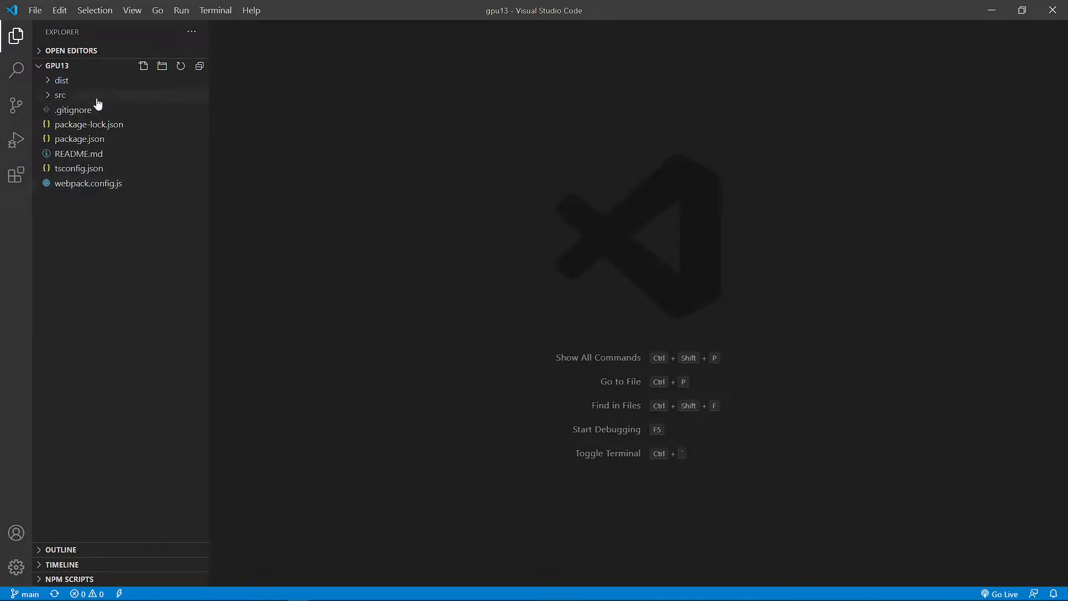
mouse_move(60, 95)
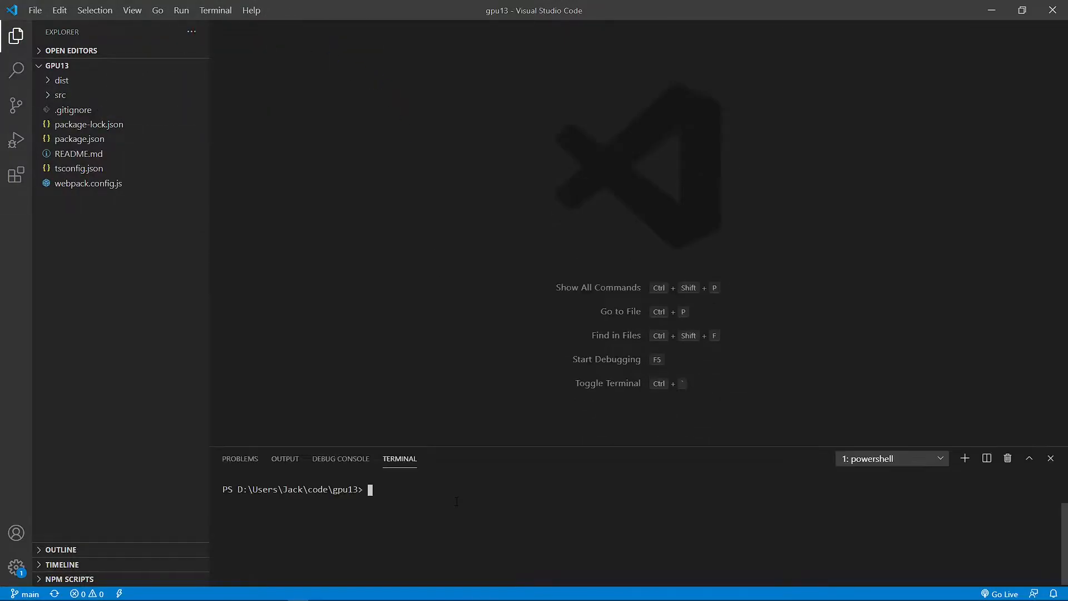
text(np)
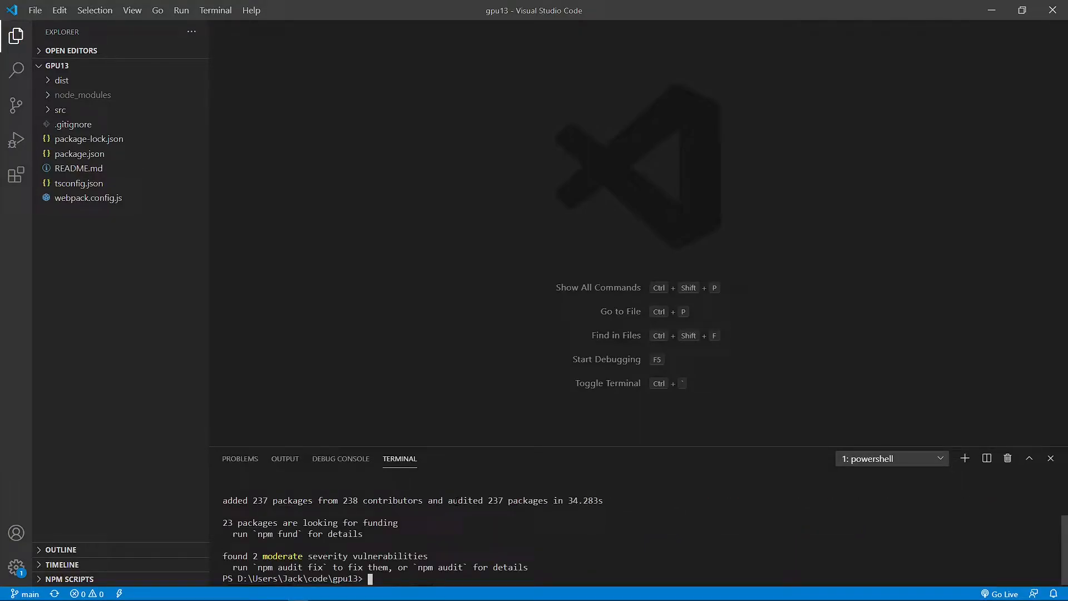
mouse_move(257, 333)
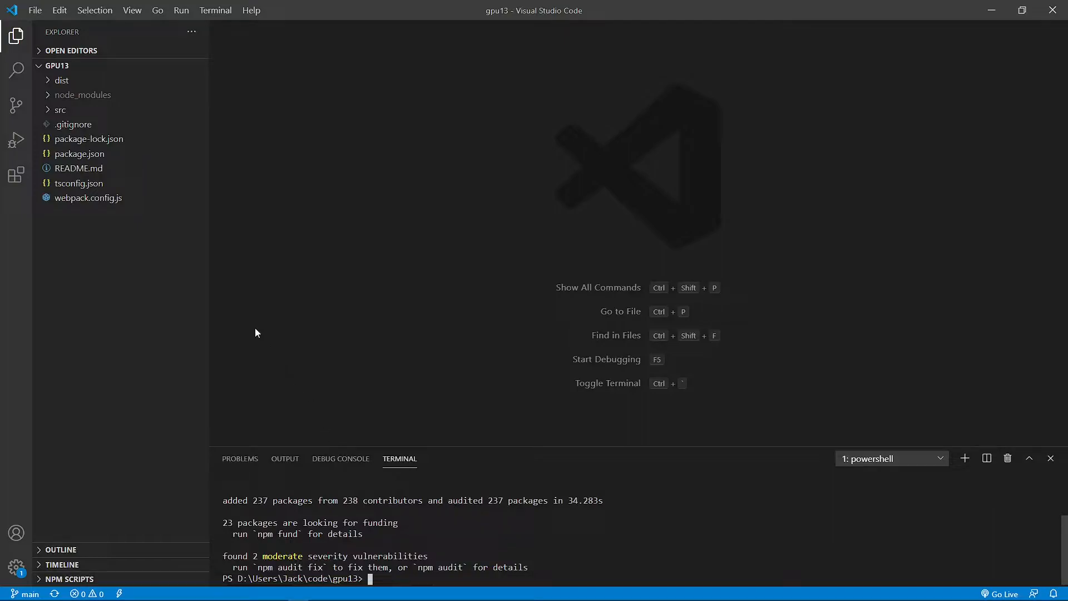
mouse_move(81, 95)
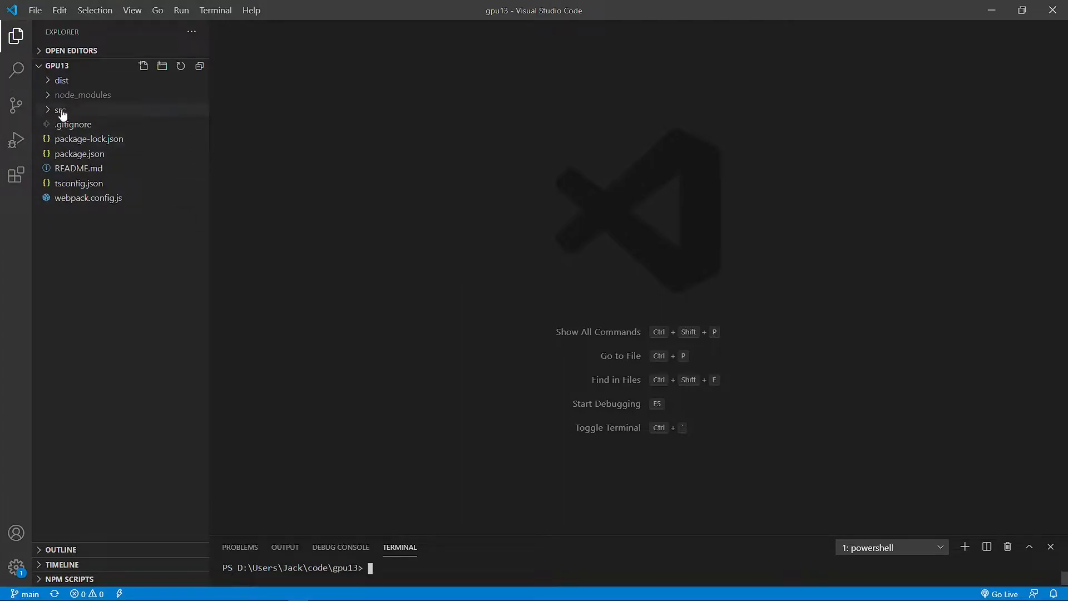
Create a new wireframe.ts file in the src folder and start editing it
click(60, 109)
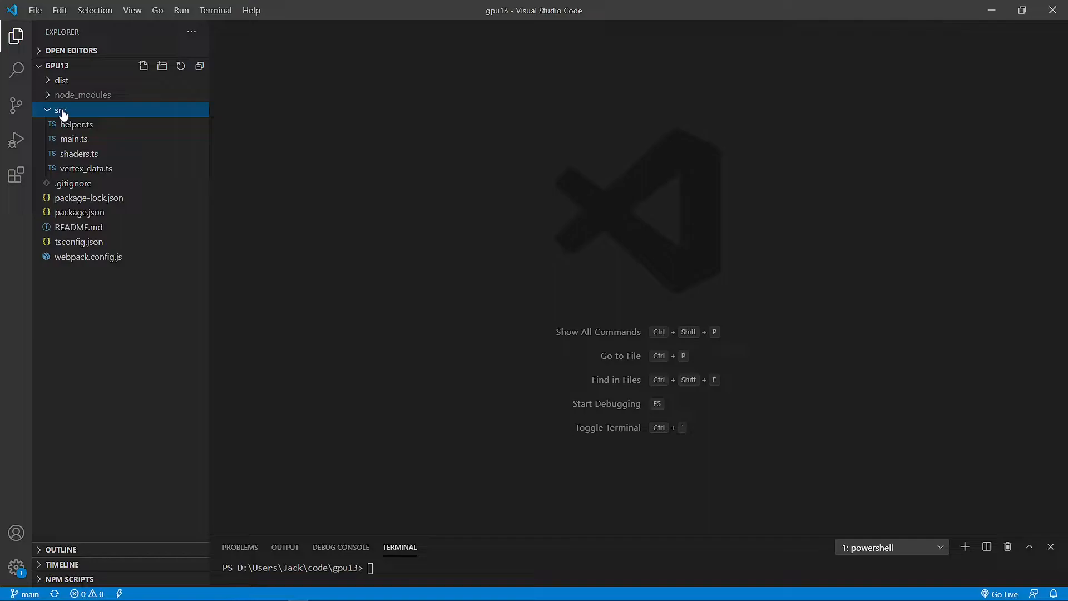
click(143, 66)
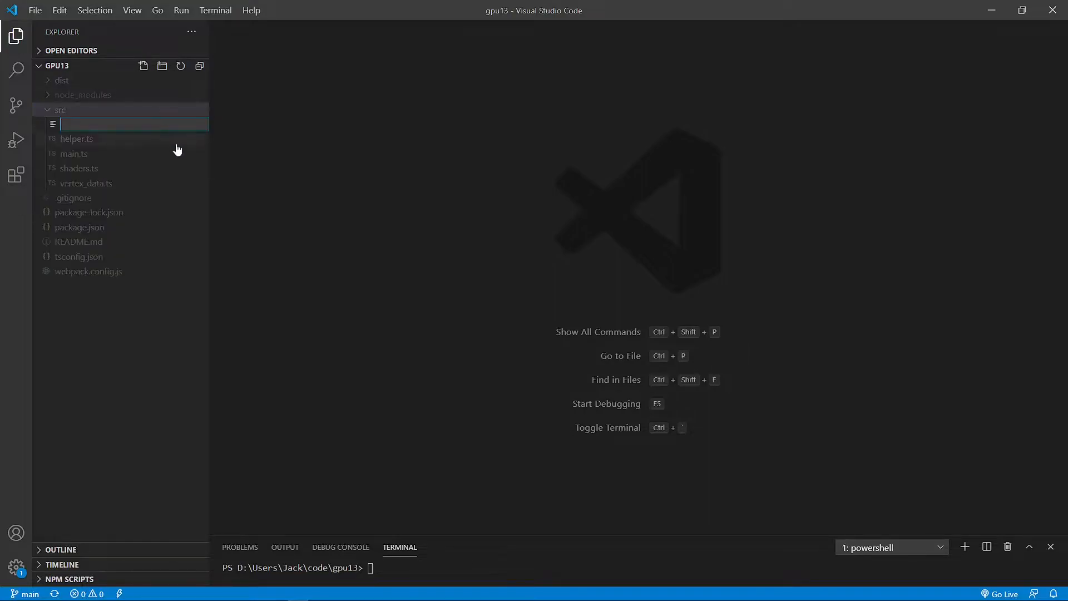
text(wireframe)
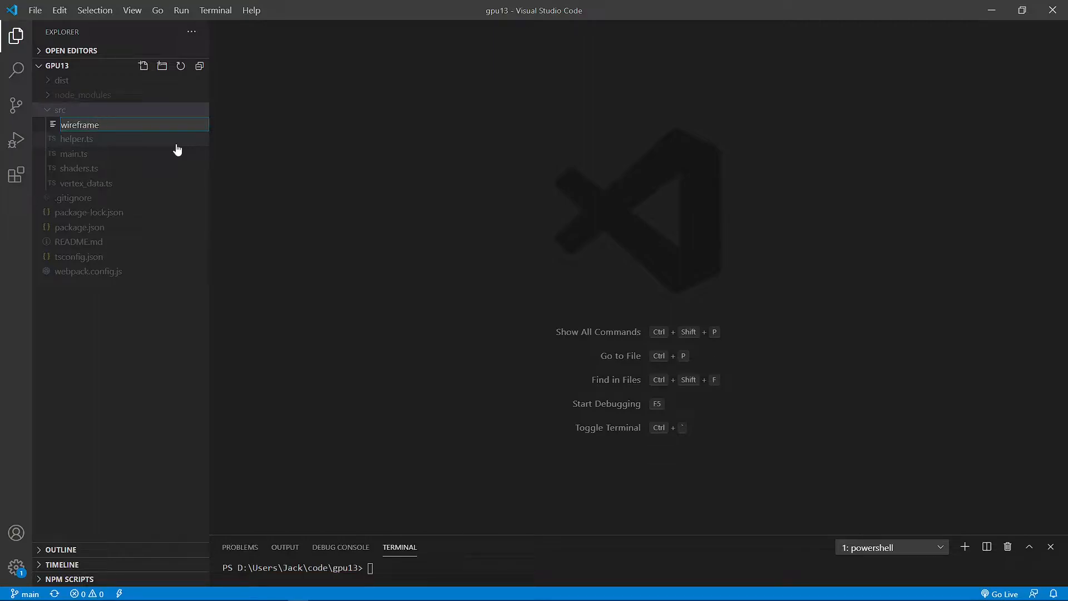
key(Enter)
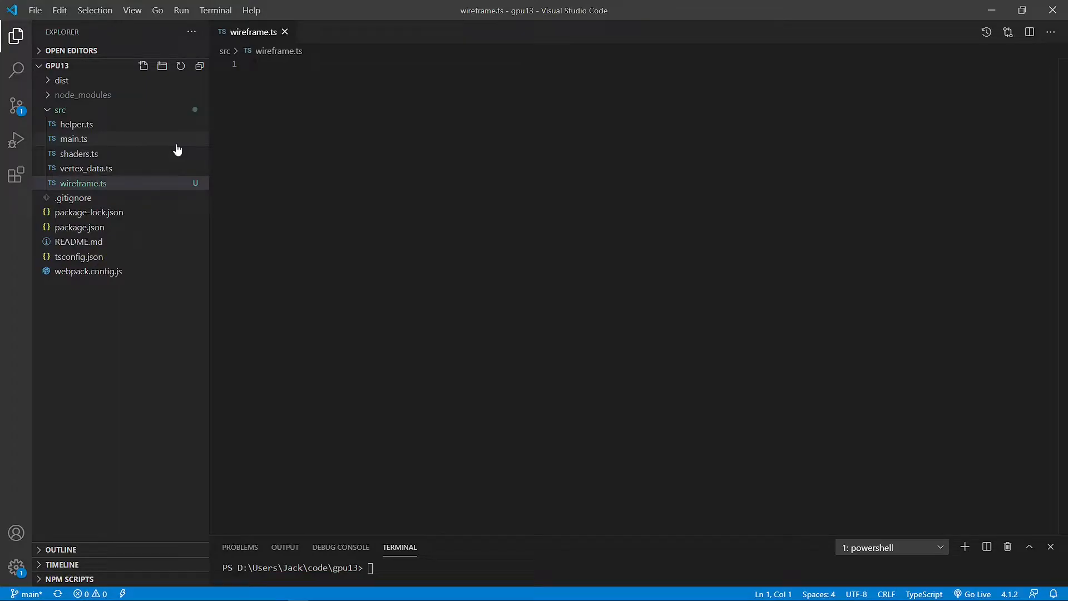
click(256, 63)
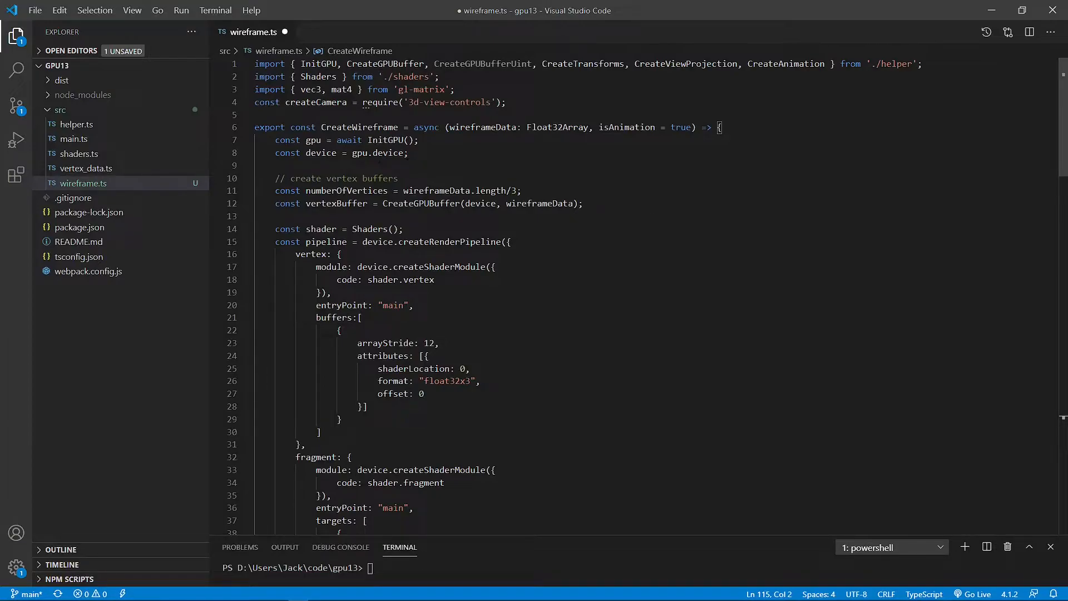
Review how wireframeData flows into the vertex buffer in CreateWireframe
double_click(358, 128)
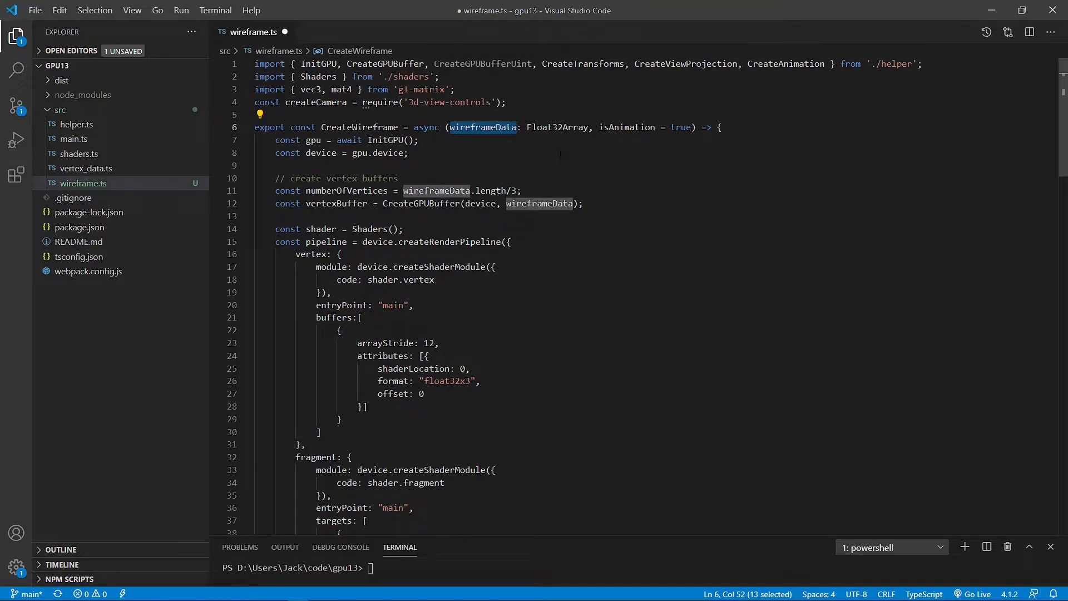
click(317, 203)
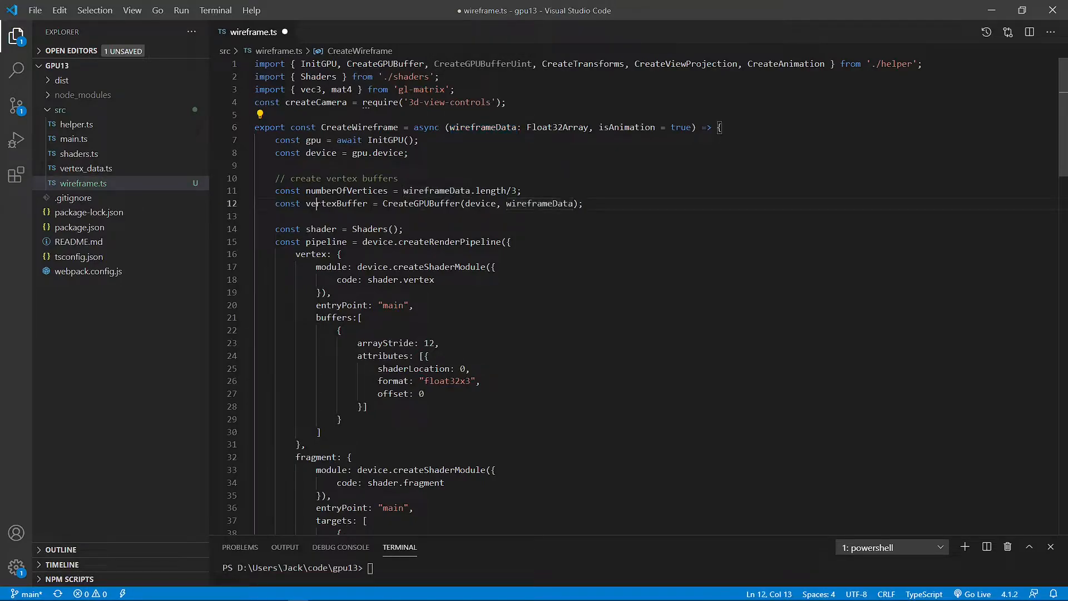
double_click(336, 203)
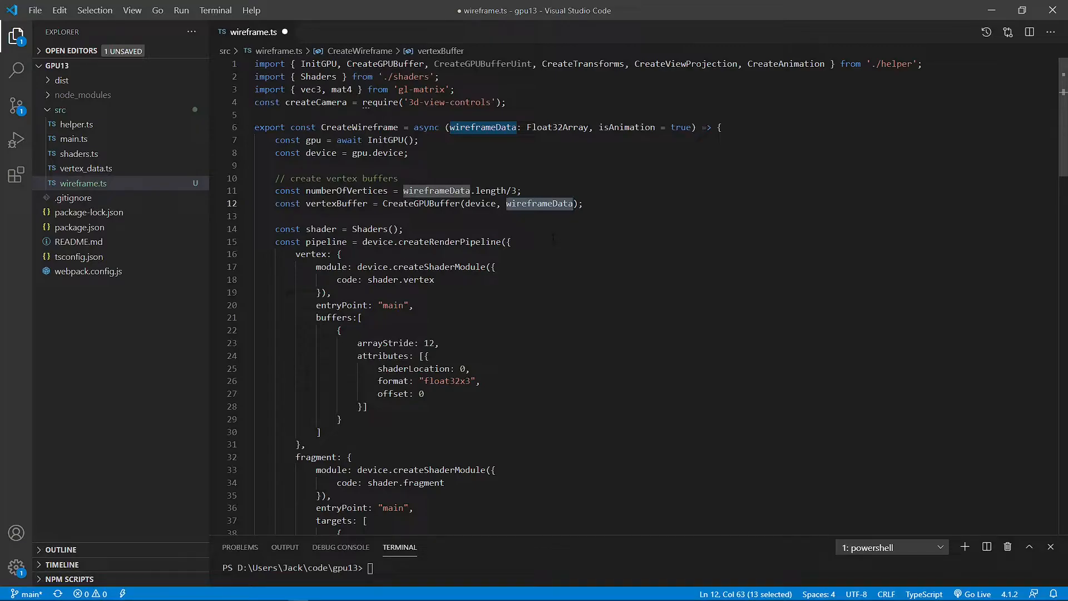
Review the render pipeline section, save wireframe.ts and close it
scroll(down, 3)
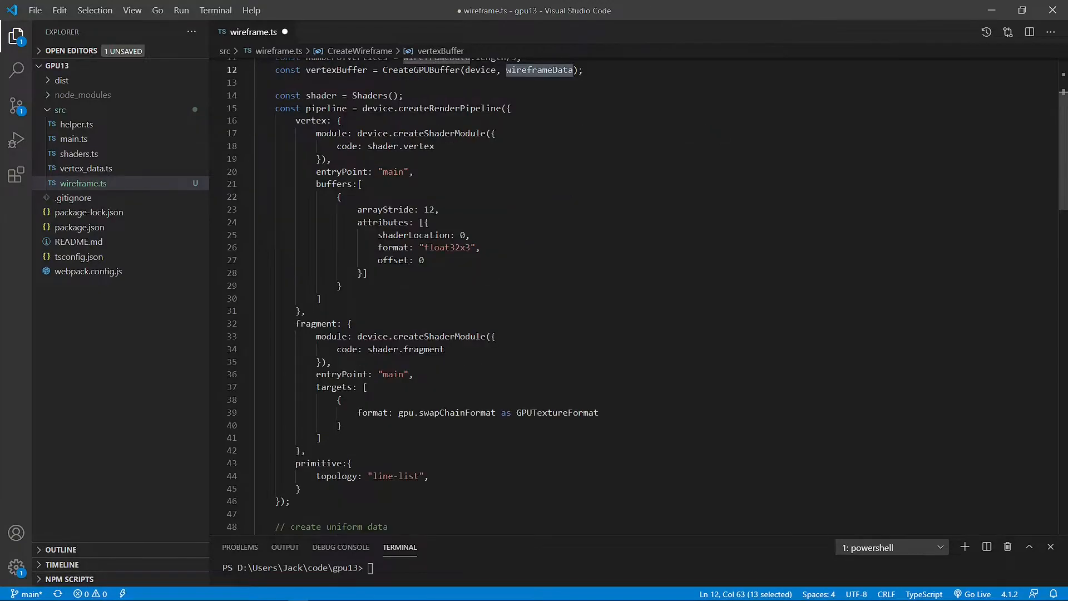
drag(274, 108, 306, 450)
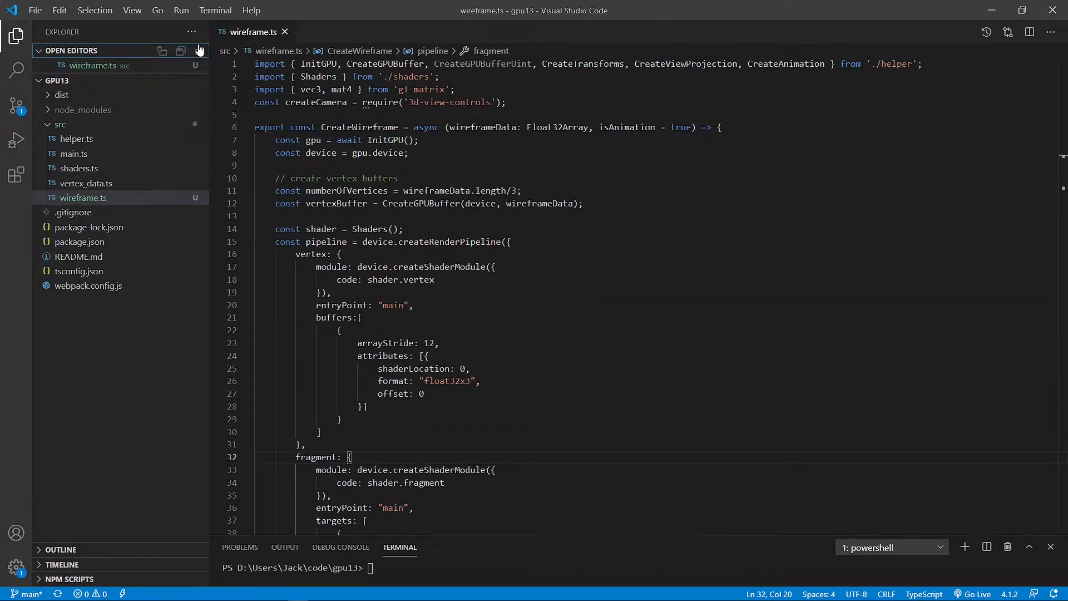
click(285, 32)
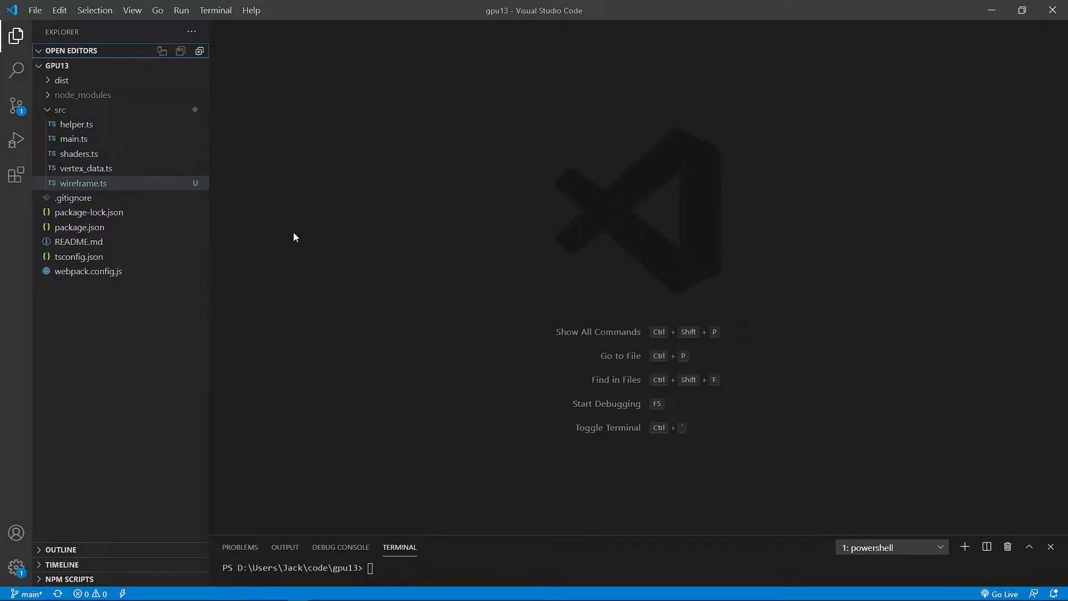
Create src/math-func.ts with the SpherePosition function, save and close it
click(60, 109)
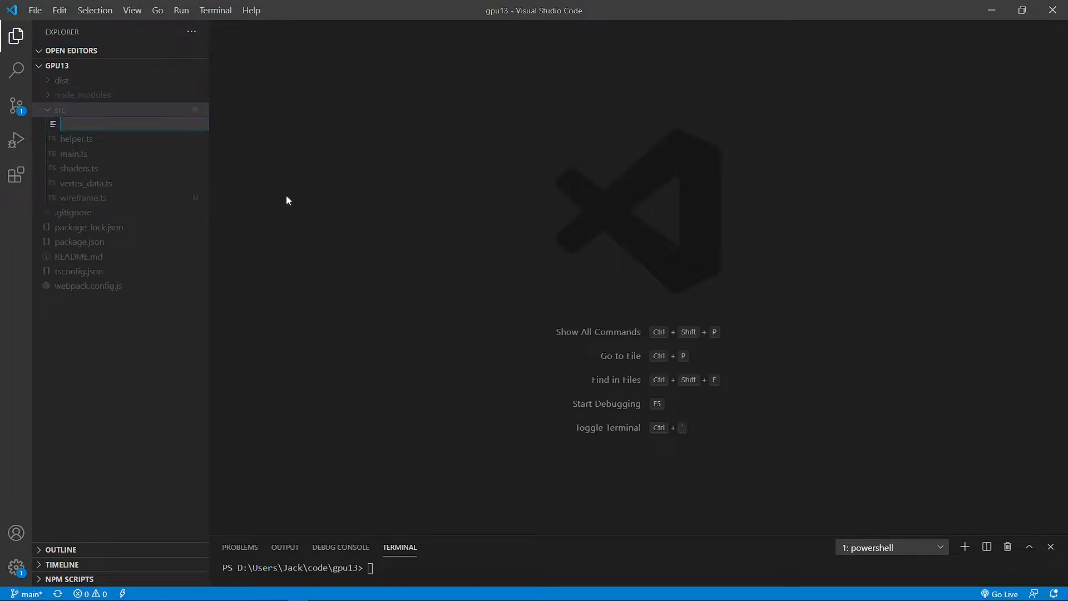
text(math-func.ts)
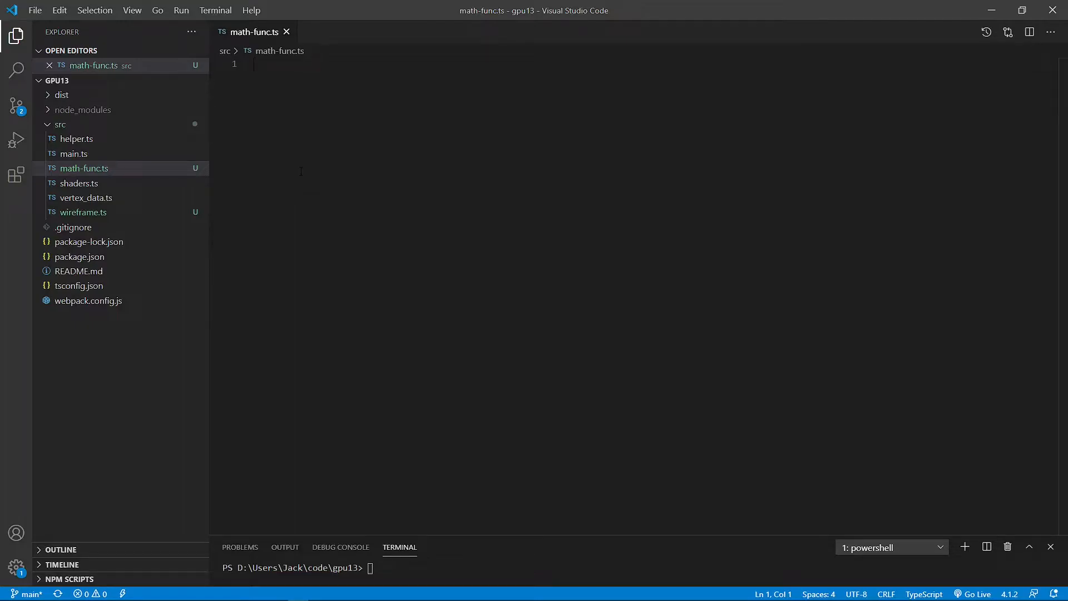
text(gpu)
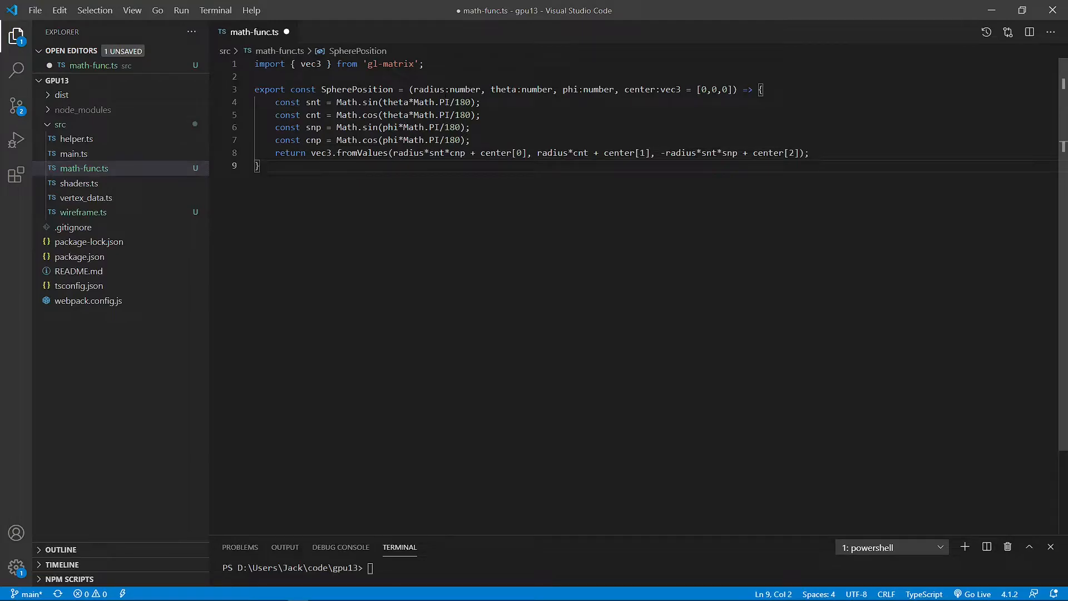
double_click(639, 89)
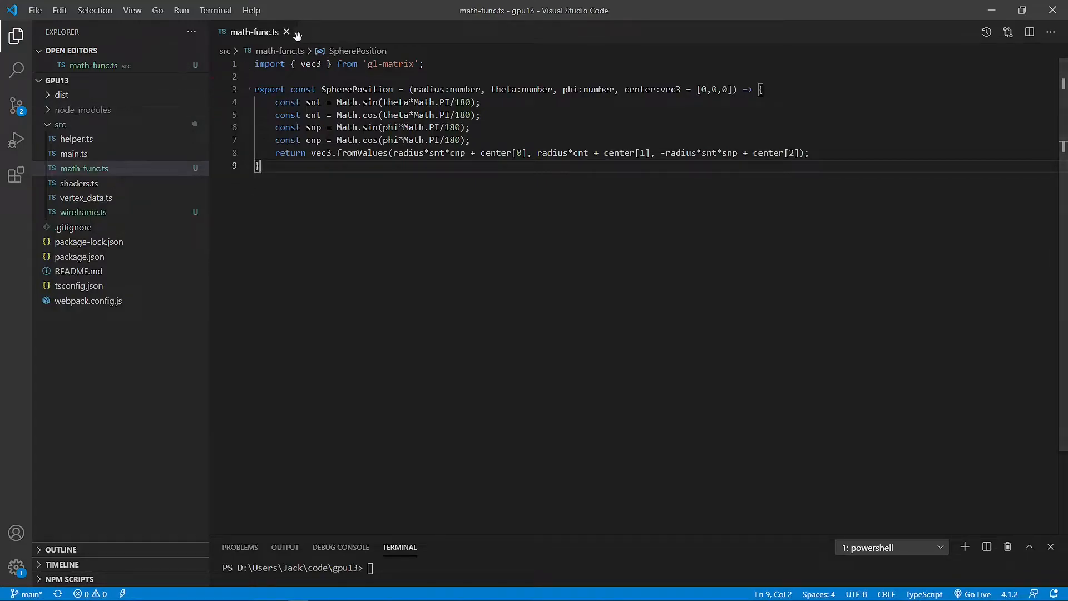
click(286, 32)
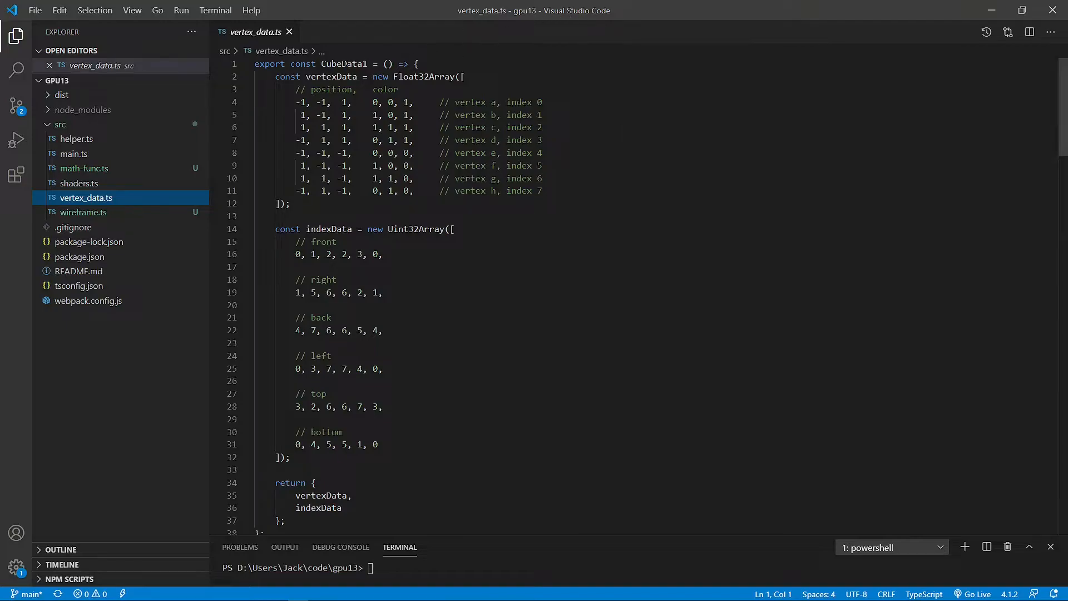
Add import { SpherePosition } from './math-func' at the top of vertex_data.ts
text(import)
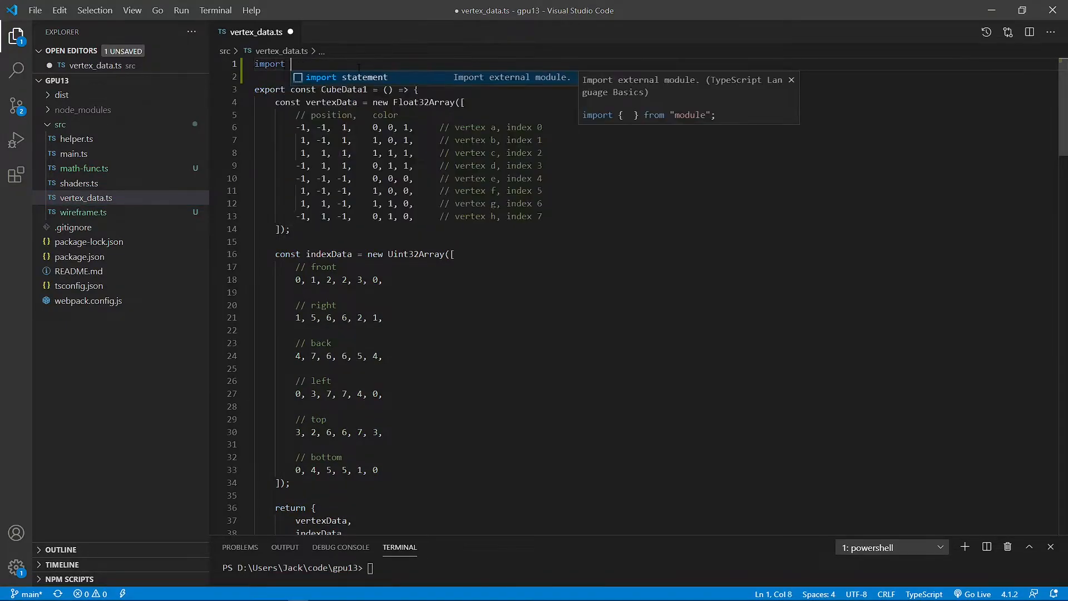
text({} f)
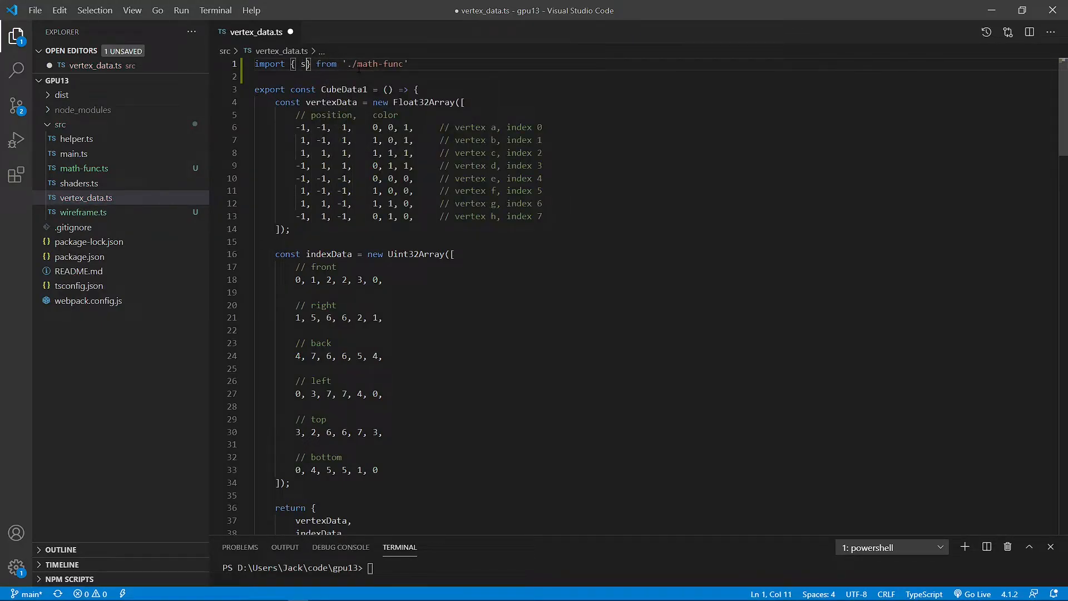
text(pherePosition)
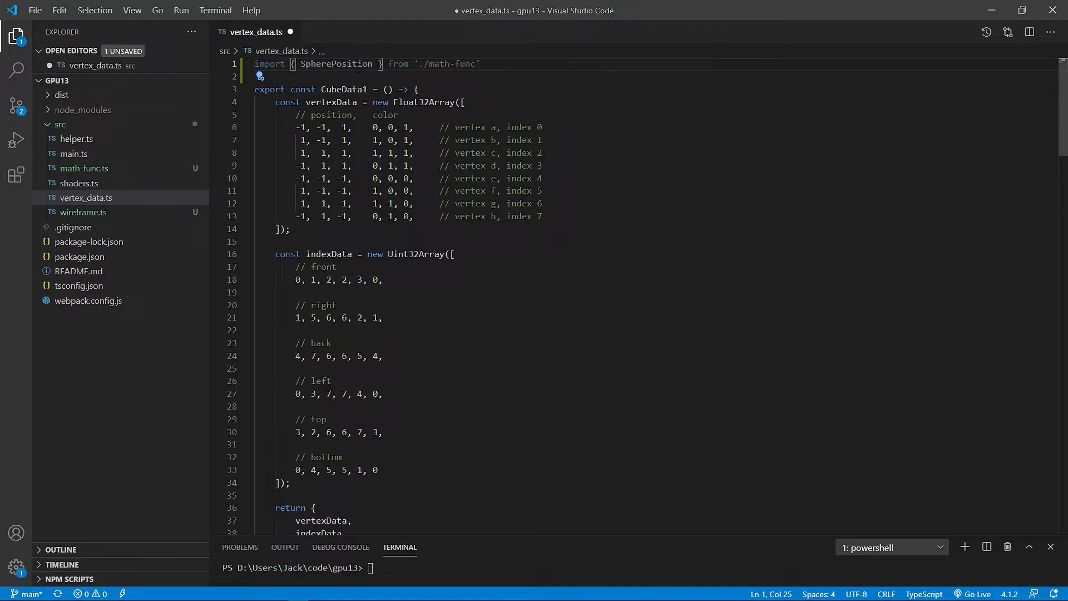
text(gpu13)
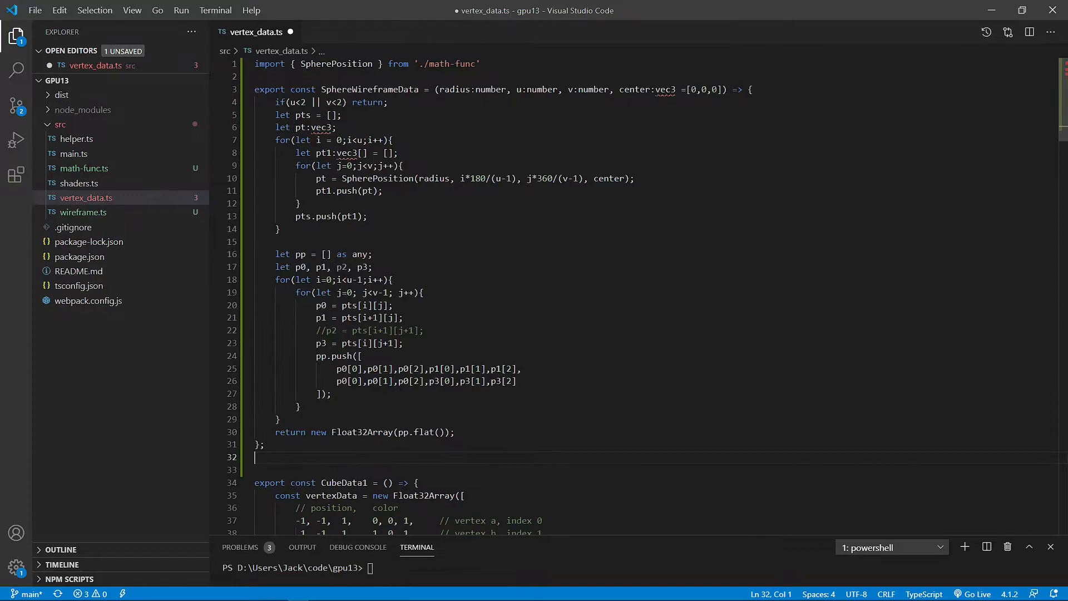
Add import { vec3 } from 'gl-matrix' as the second line of vertex_data.ts
click(479, 64)
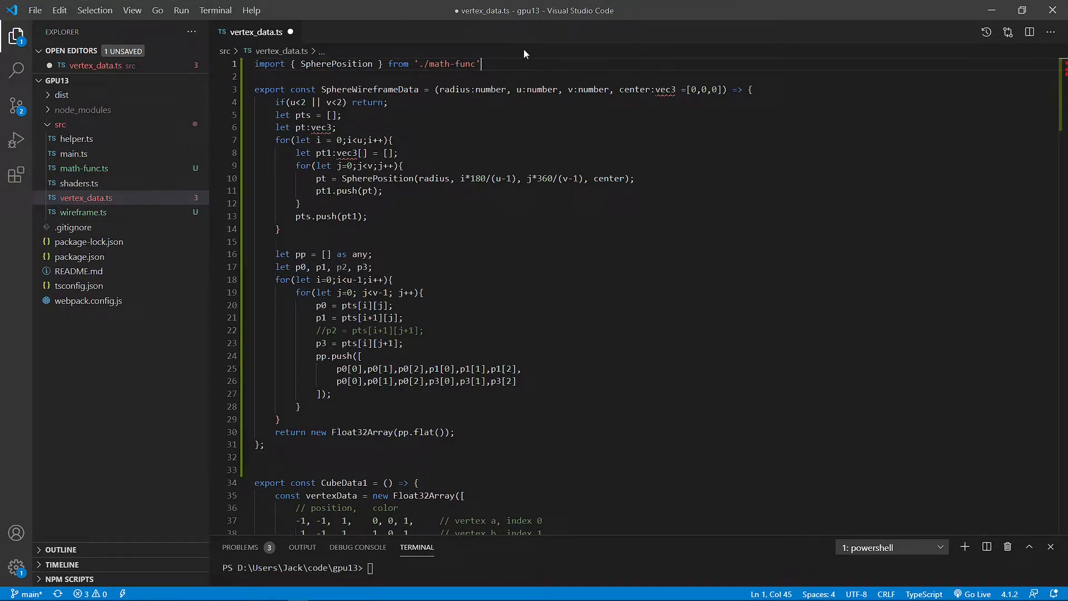
text(import { vec3 } fro)
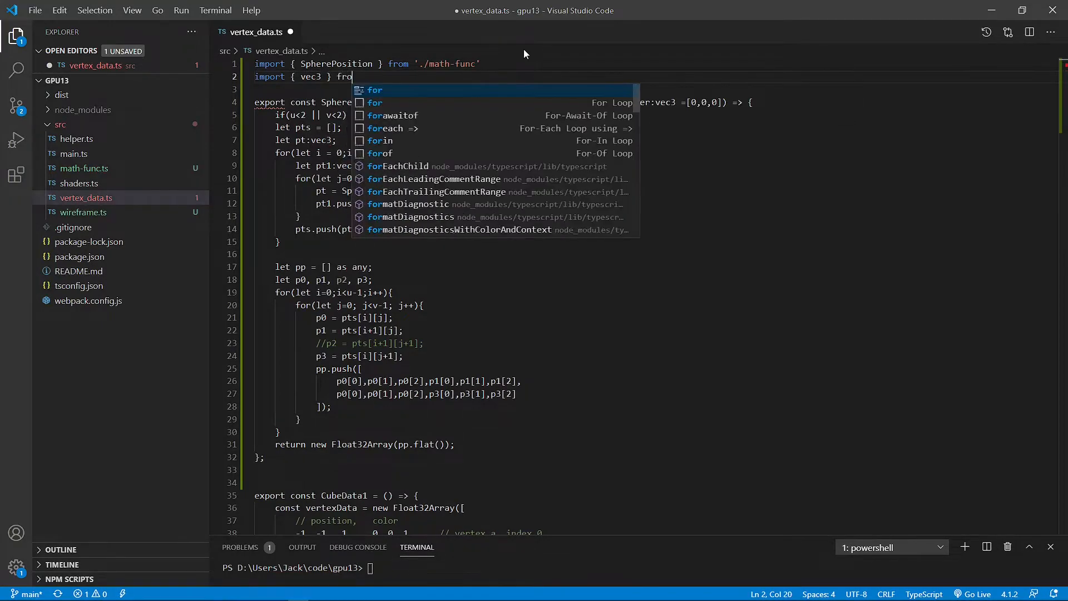
text(m'gl)
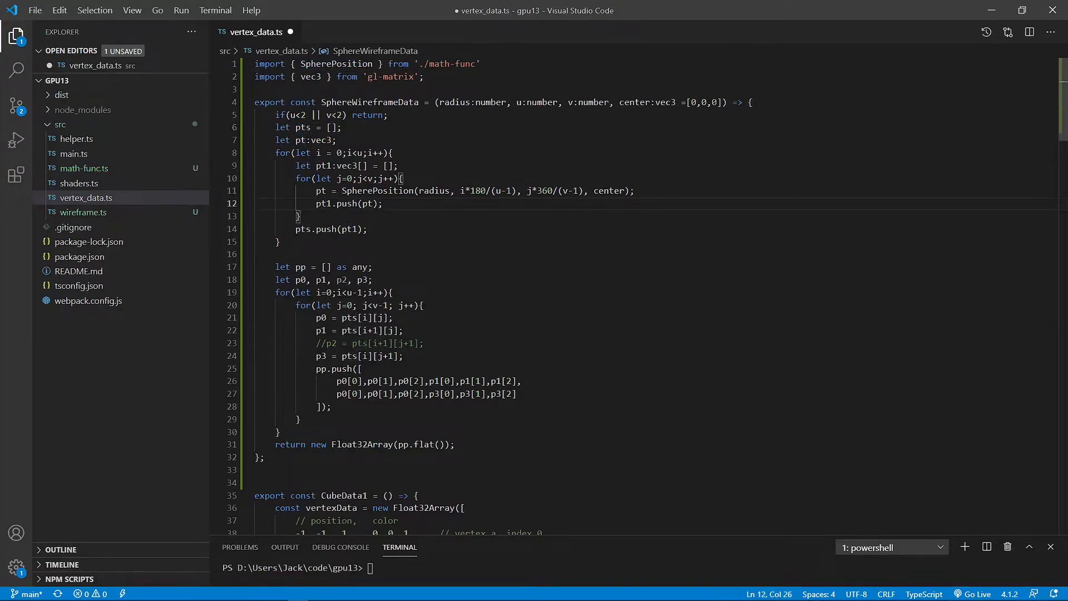
Review SphereWireframeData's point-pushing loop and its returned vertex array
triple_click(331, 230)
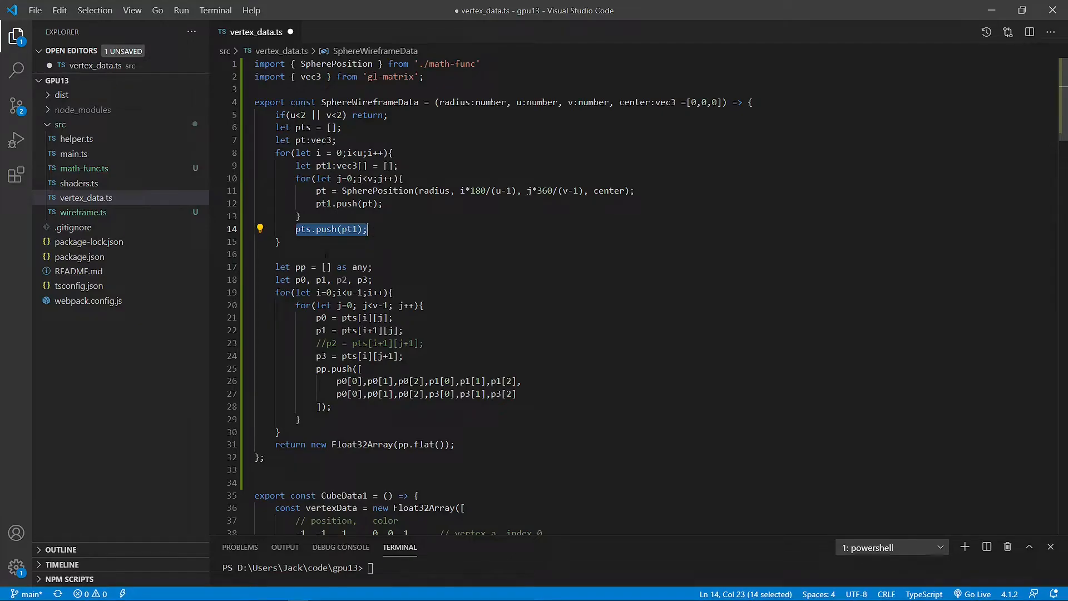
scroll(down, 3)
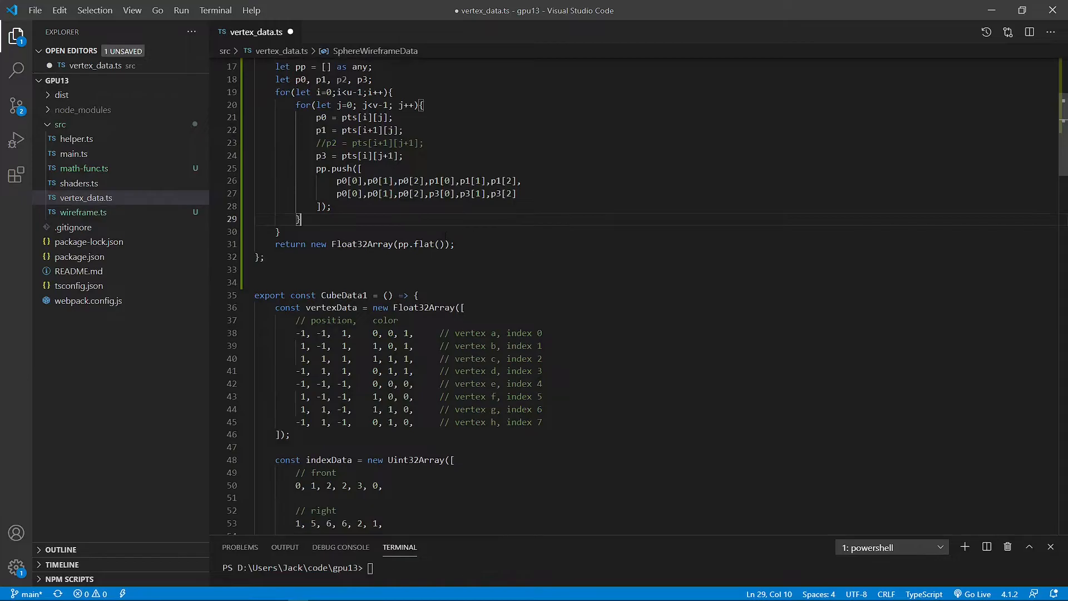
double_click(428, 244)
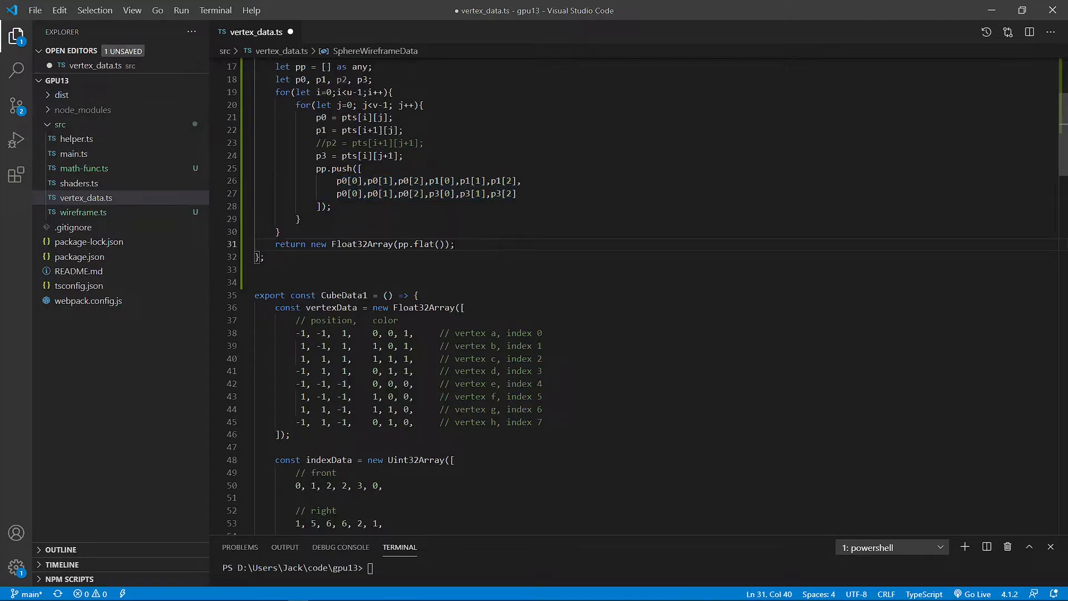
click(332, 244)
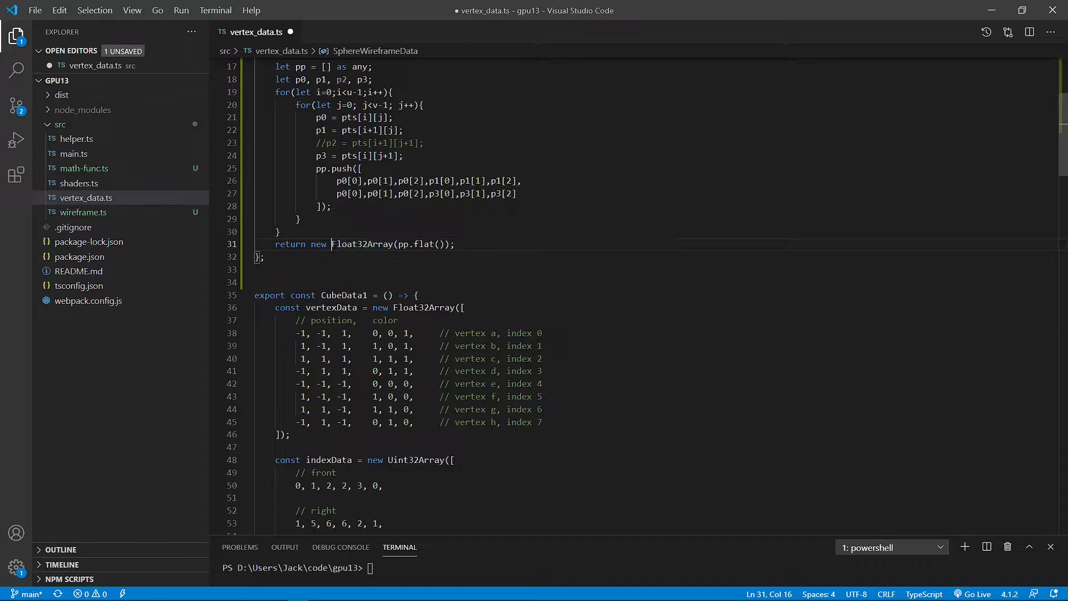
drag(333, 244, 450, 243)
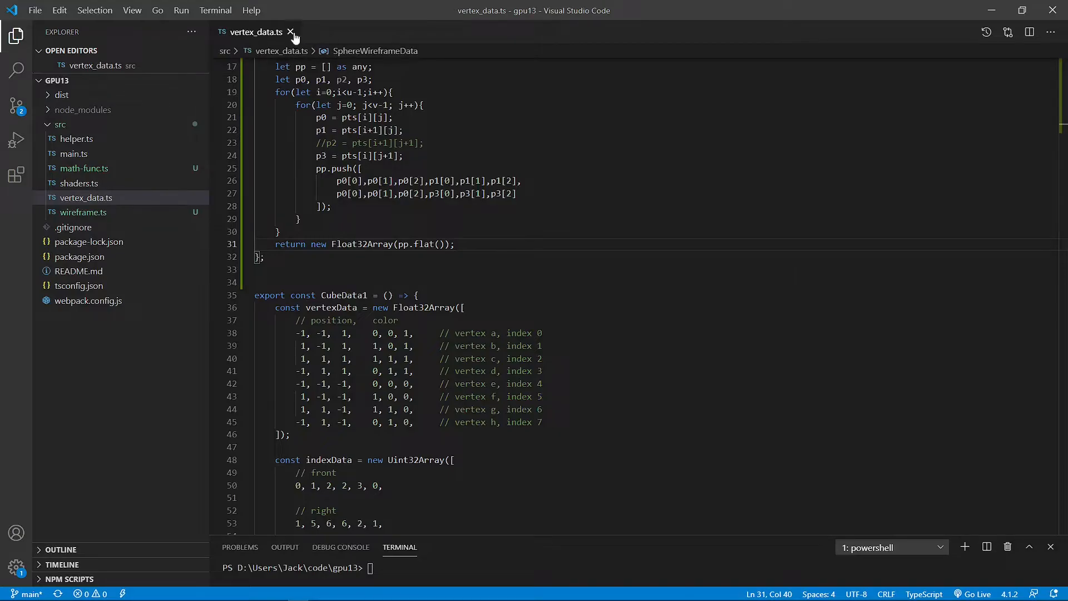
Close vertex_data.ts and expand the dist folder showing index.html and main.bundle.js
click(290, 32)
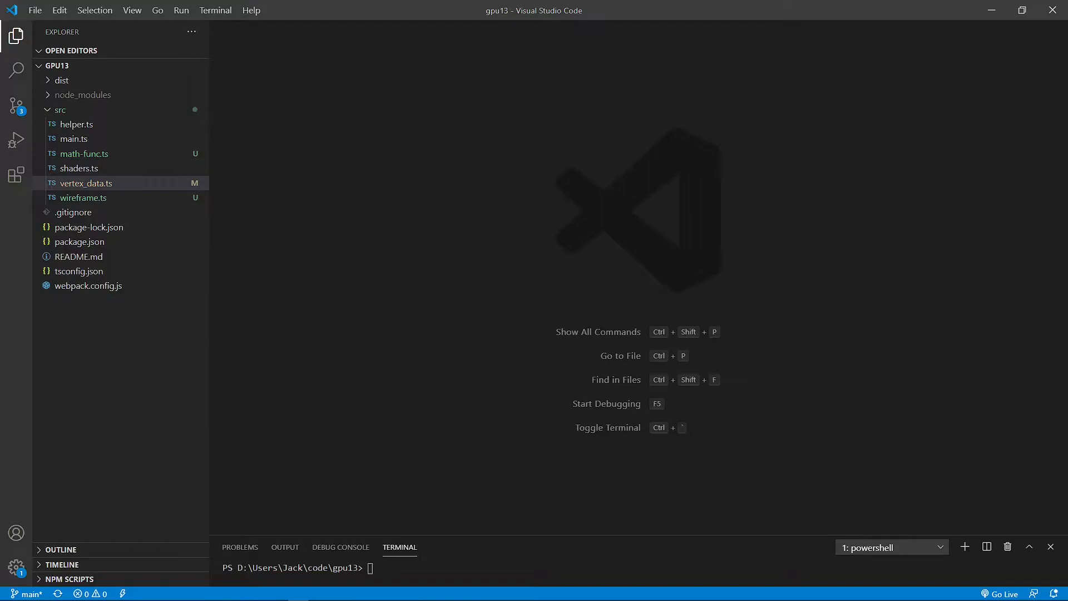
click(61, 79)
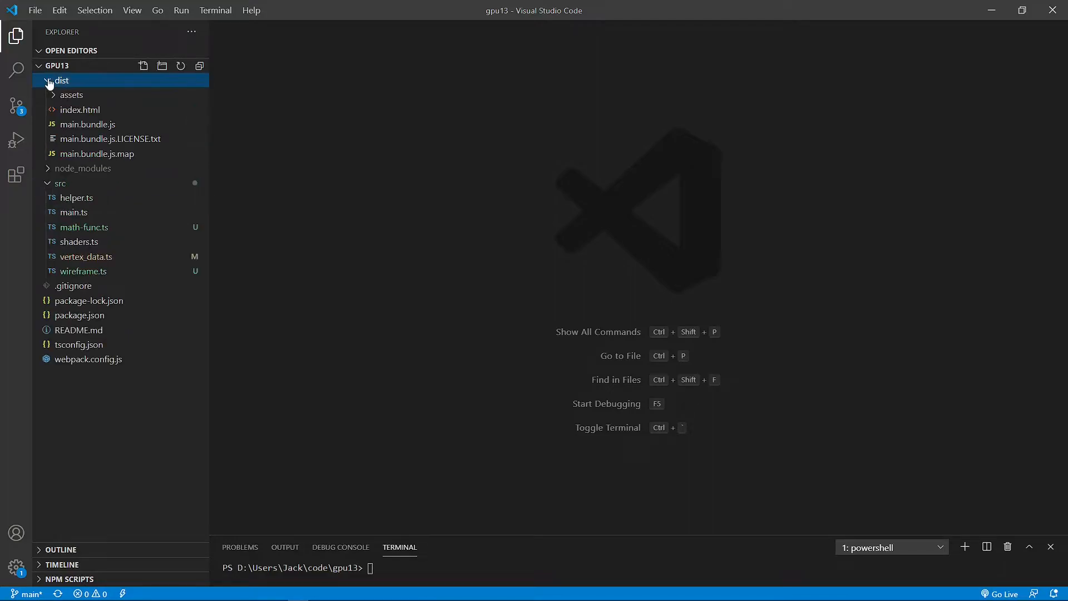
Set index.html's title to WebGPU Step-by-Step 13 and heading to Sphere Wireframe
double_click(80, 110)
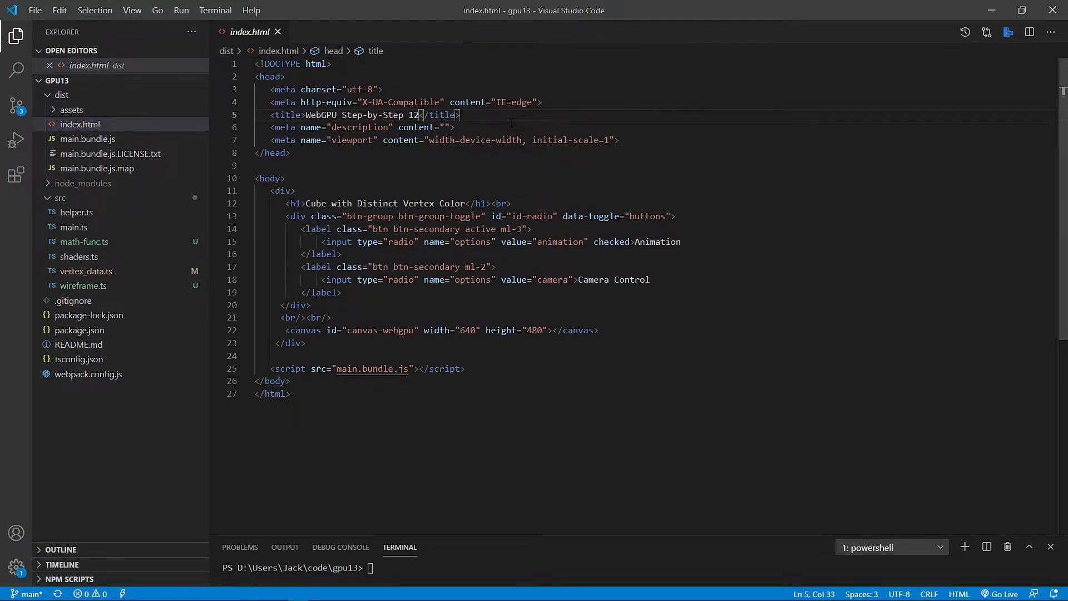
text(3)
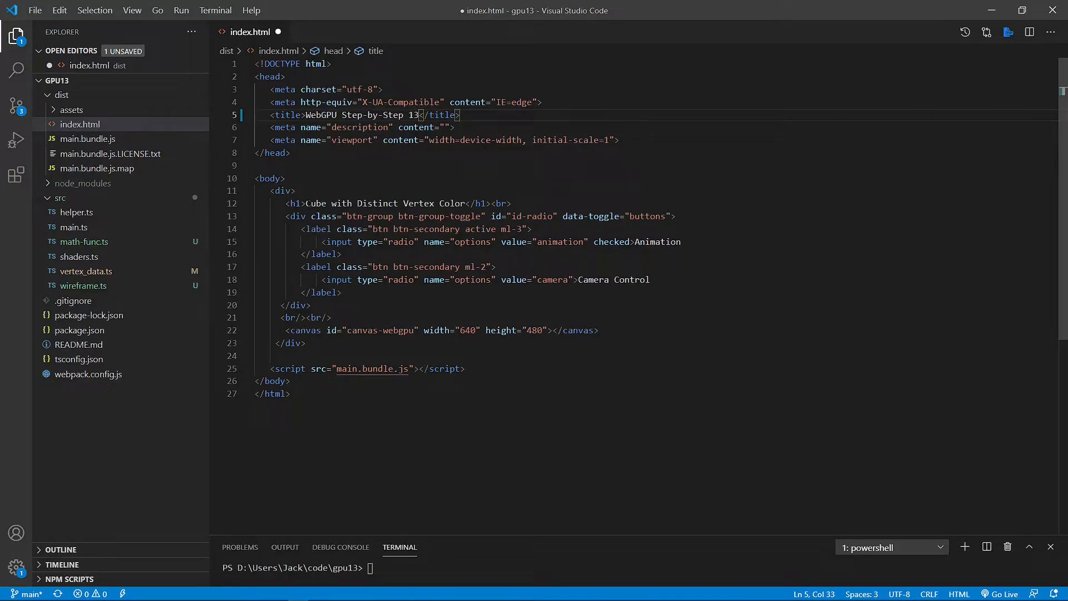
double_click(374, 203)
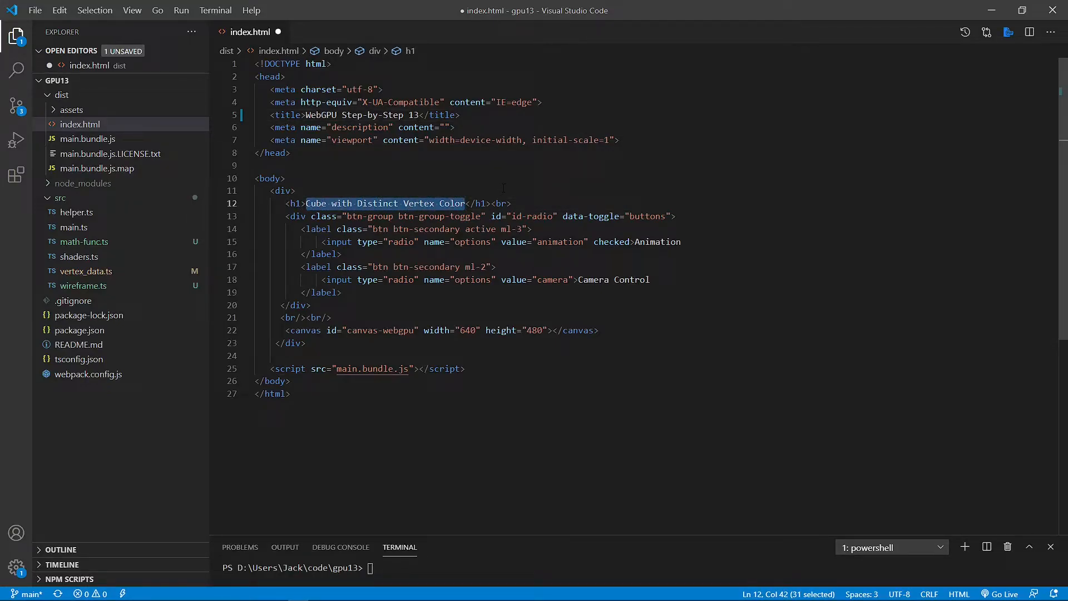
text(Sphere Wireframe</h1><br>)
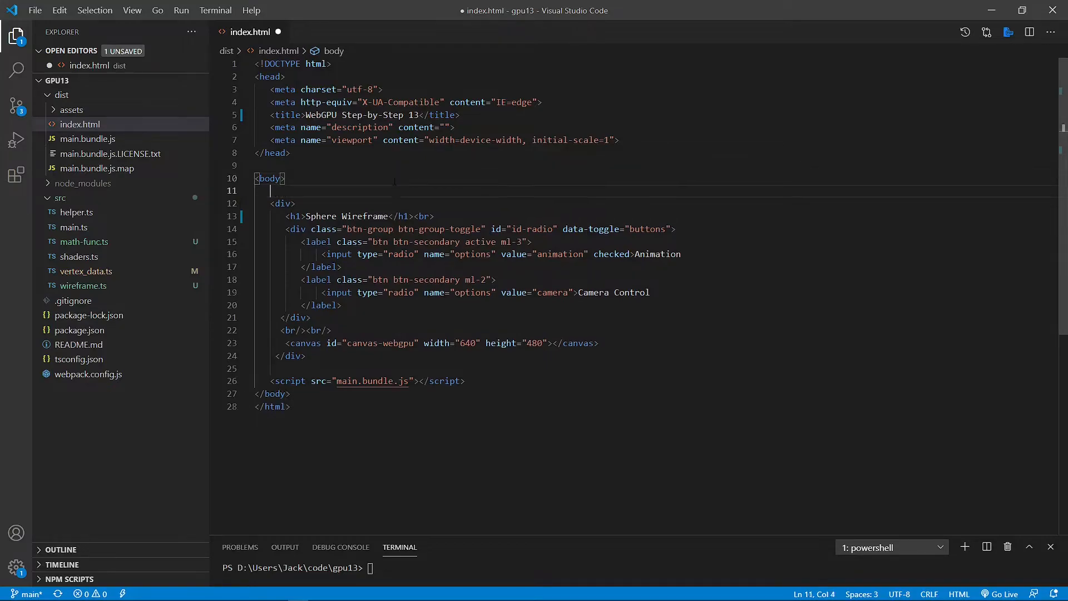
Insert a <style> block defining .grid, .grid1 and .item1–.item4 layout classes
text(gpu13)
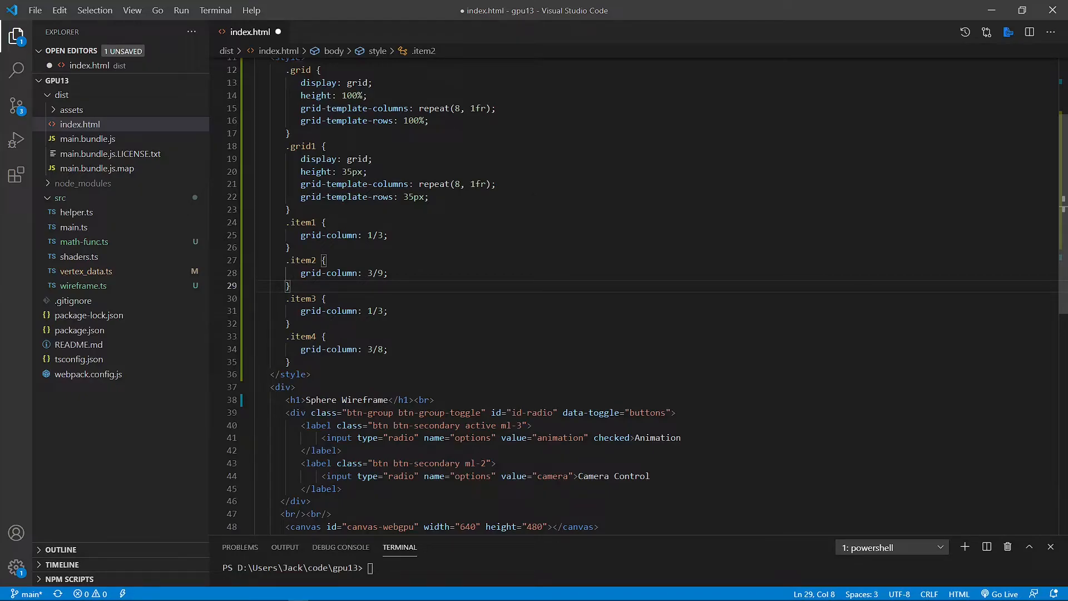
Insert the gpu13 snippet adding id-center, id-radius, id-u, id-v inputs and a btn-redraw button, then save
scroll(down, 3)
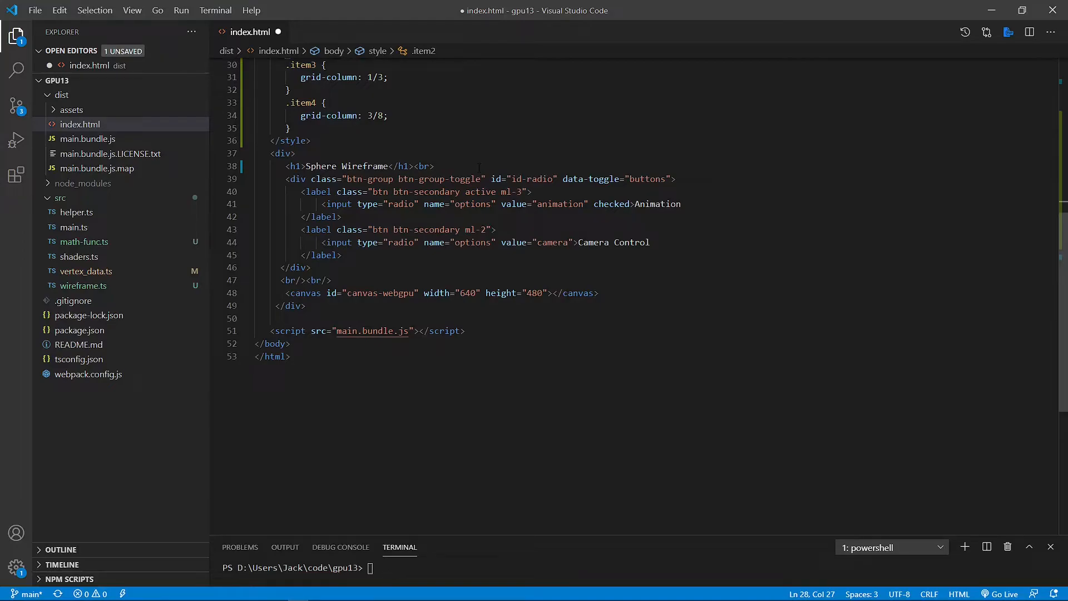
text(gpu13)
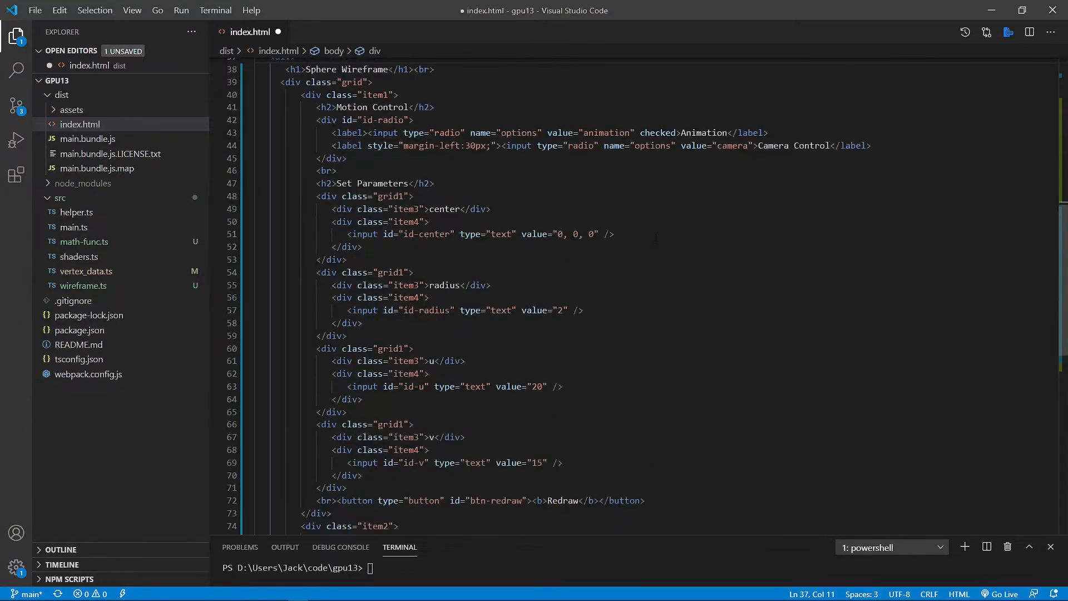
scroll(down, 3)
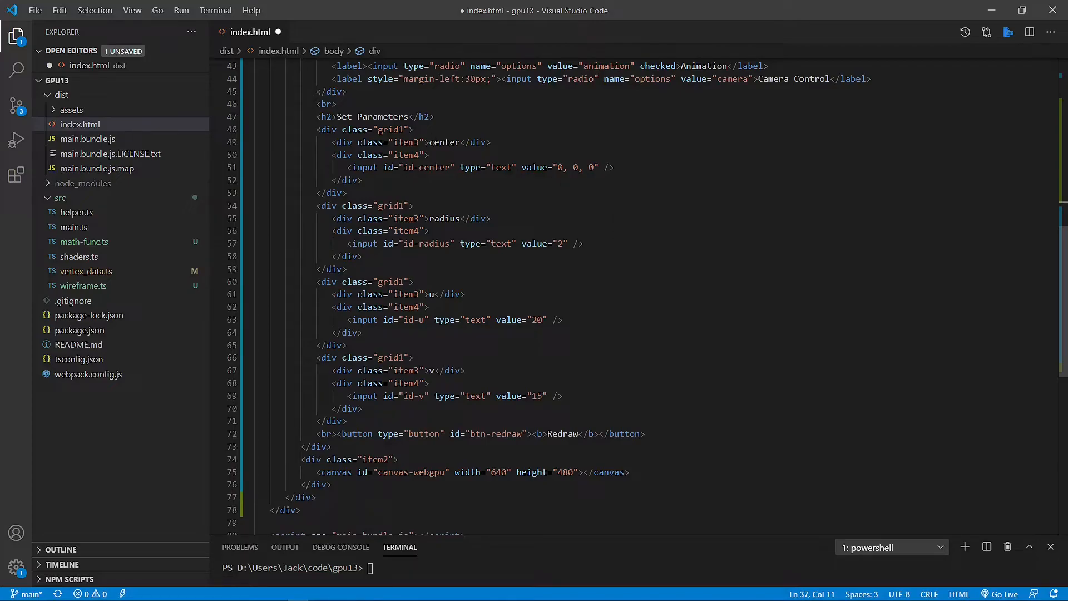
click(425, 218)
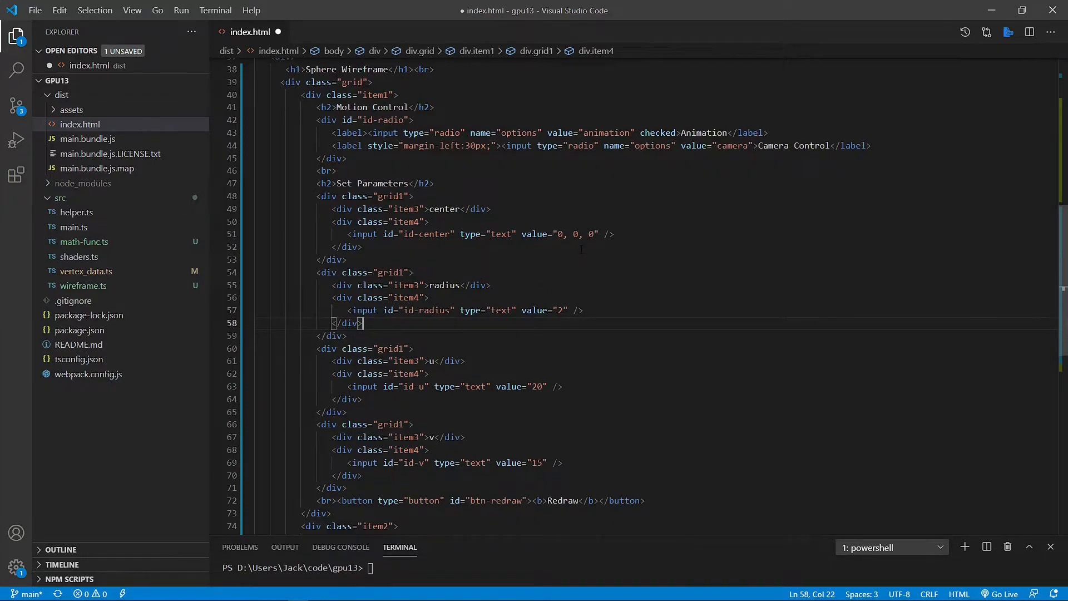
scroll(down, 3)
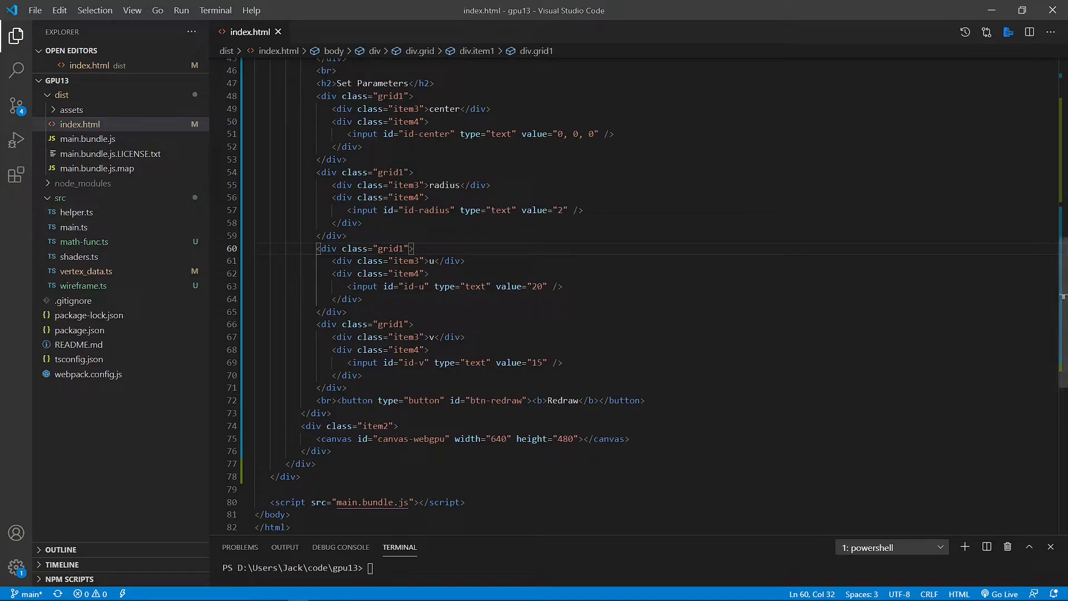
mouse_move(78, 256)
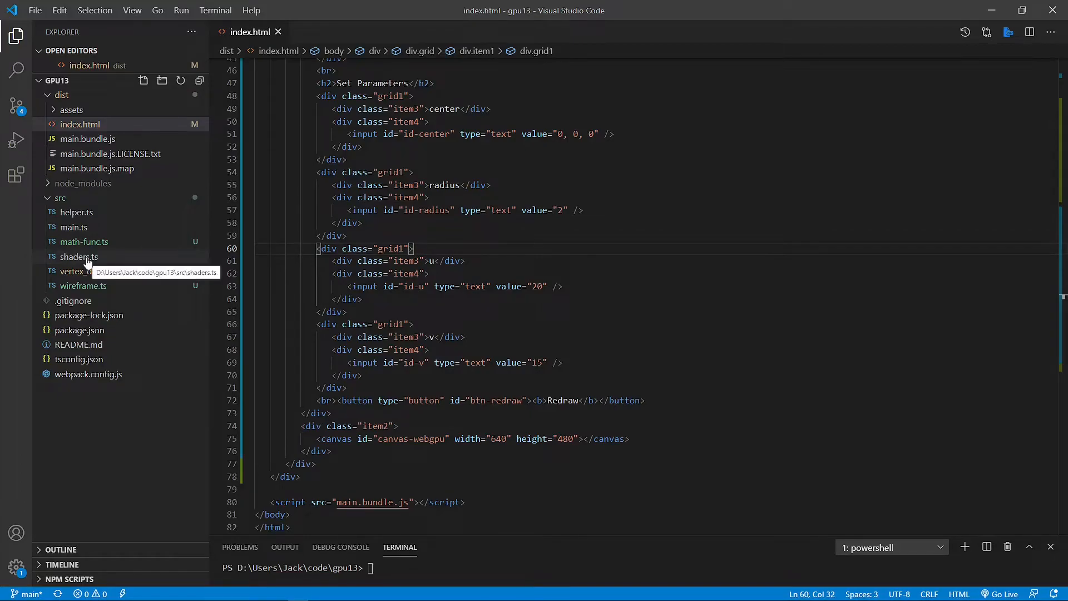
Swap shaders.ts for the gpu13-sh snippet with transformed positions and solid yellow output, save and close it
double_click(79, 257)
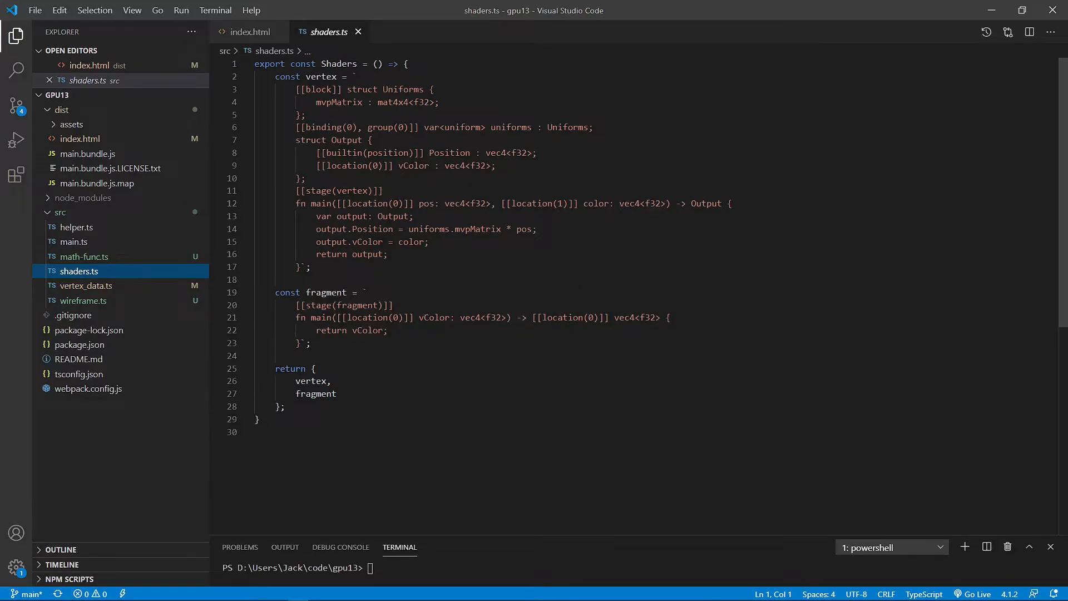
text(gpu13-sh)
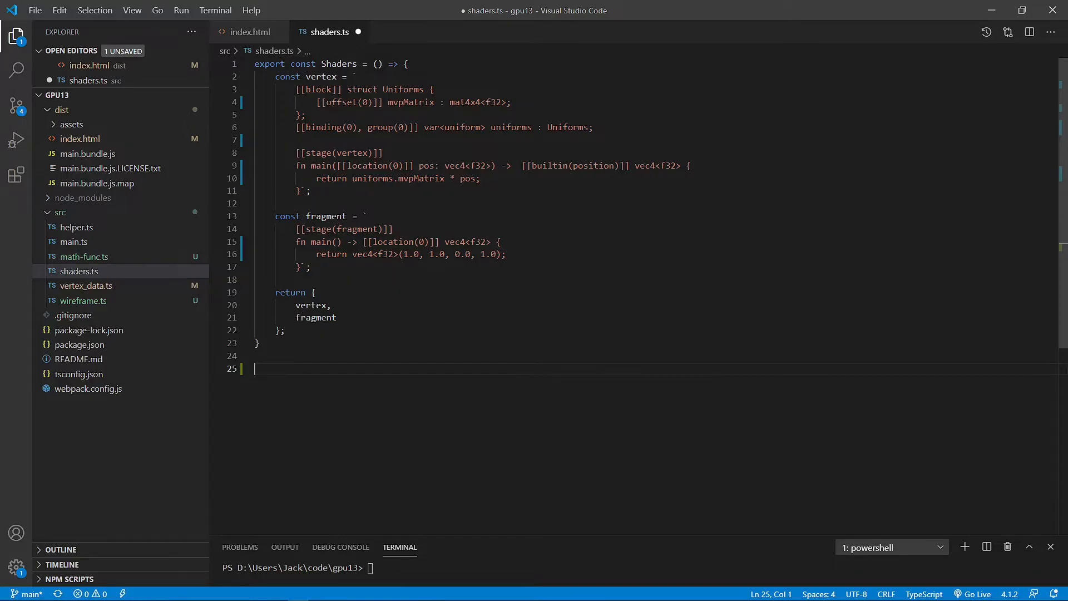
drag(522, 166, 670, 166)
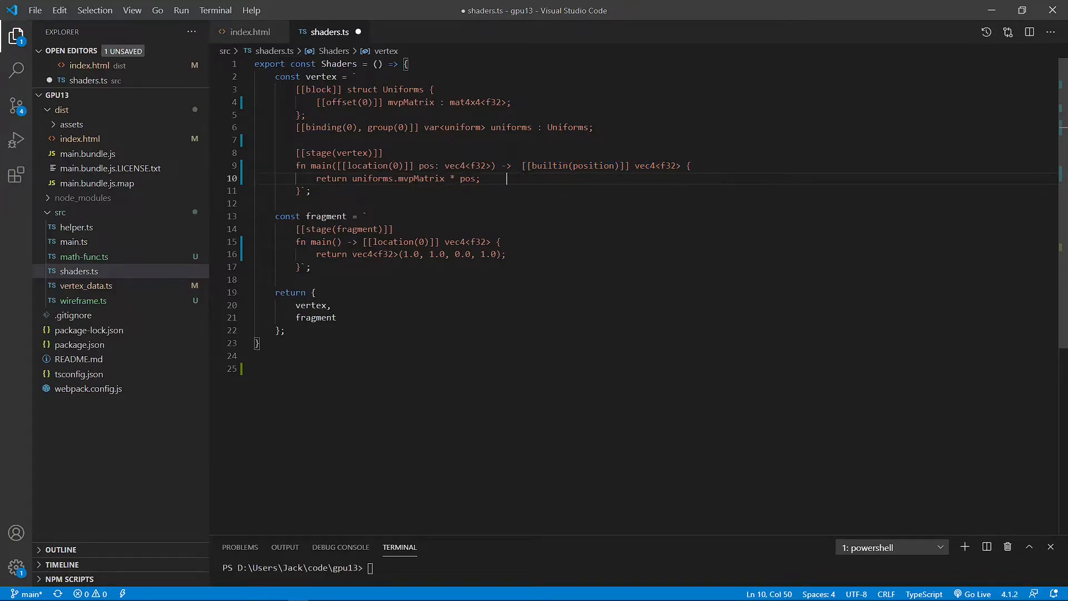
drag(518, 166, 681, 166)
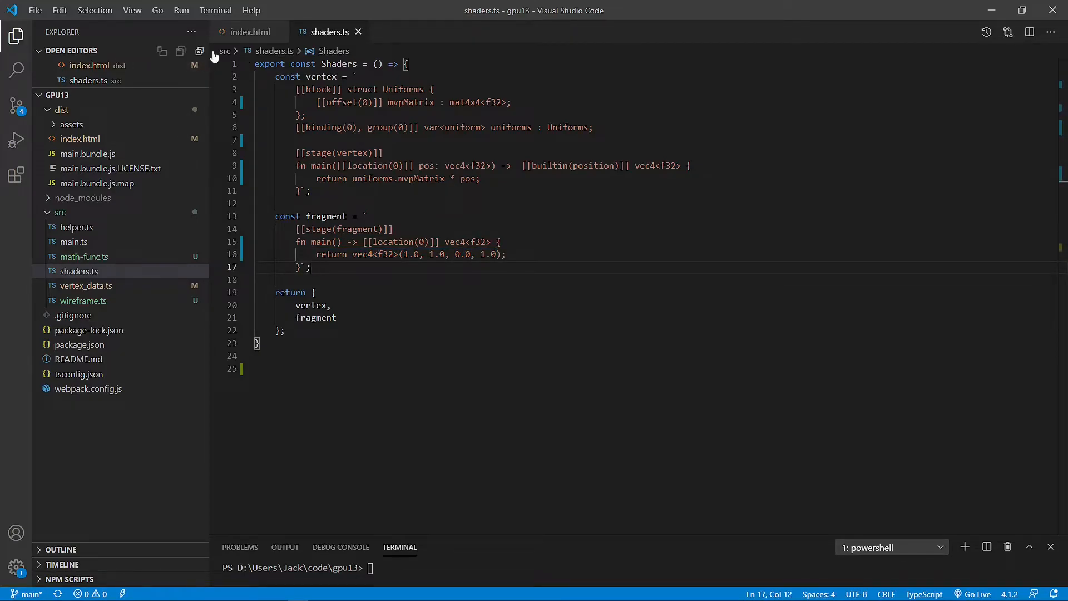
click(249, 31)
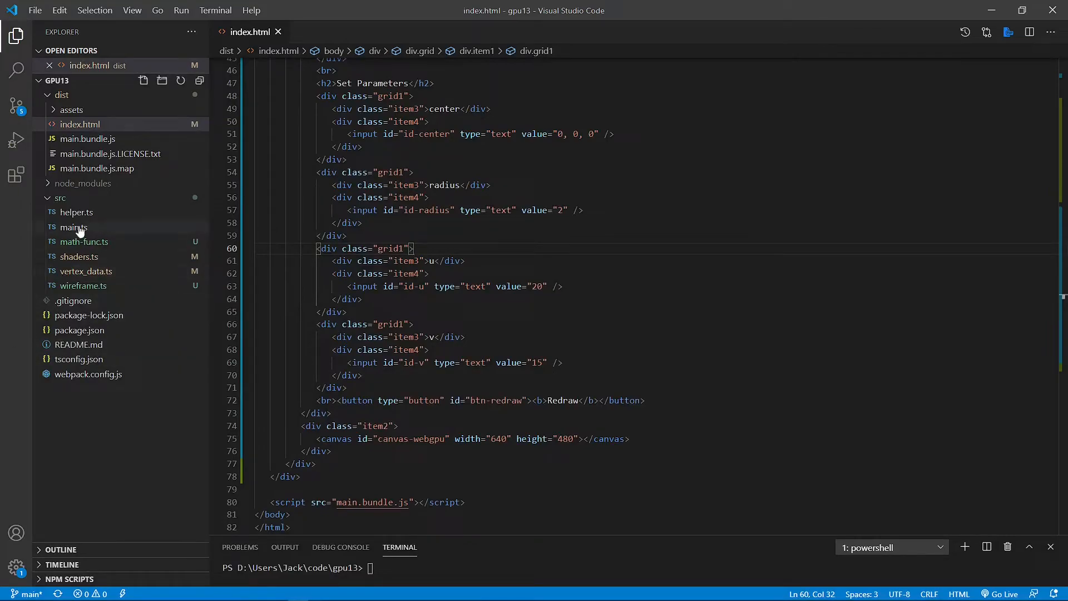
mouse_move(74, 227)
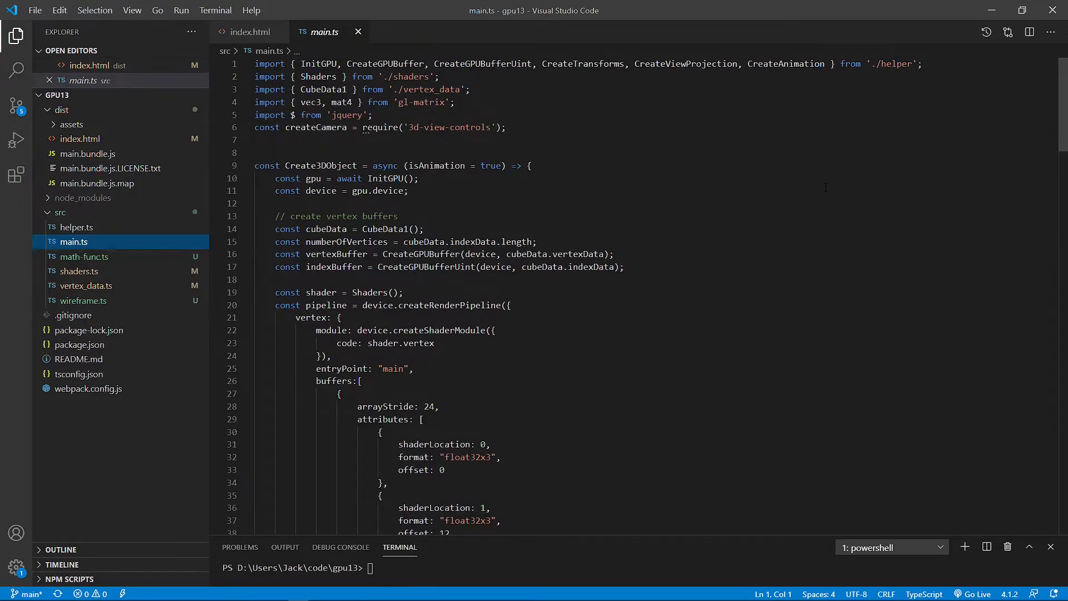
Replace all of main.ts with the gpu13-main sphere wireframe snippet and save the file
key(ctrl+a)
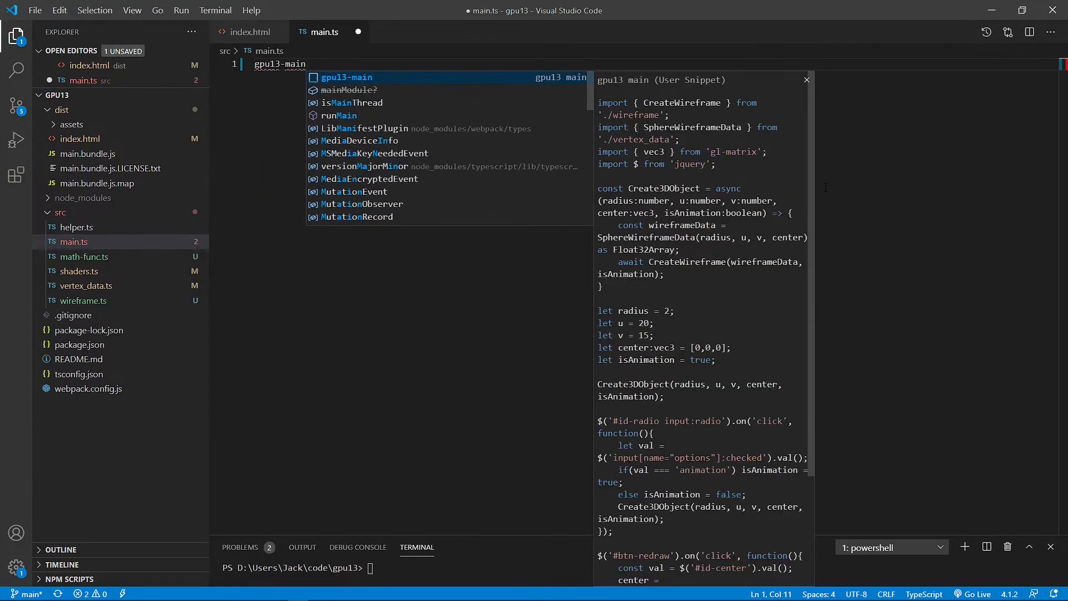
key(Escape)
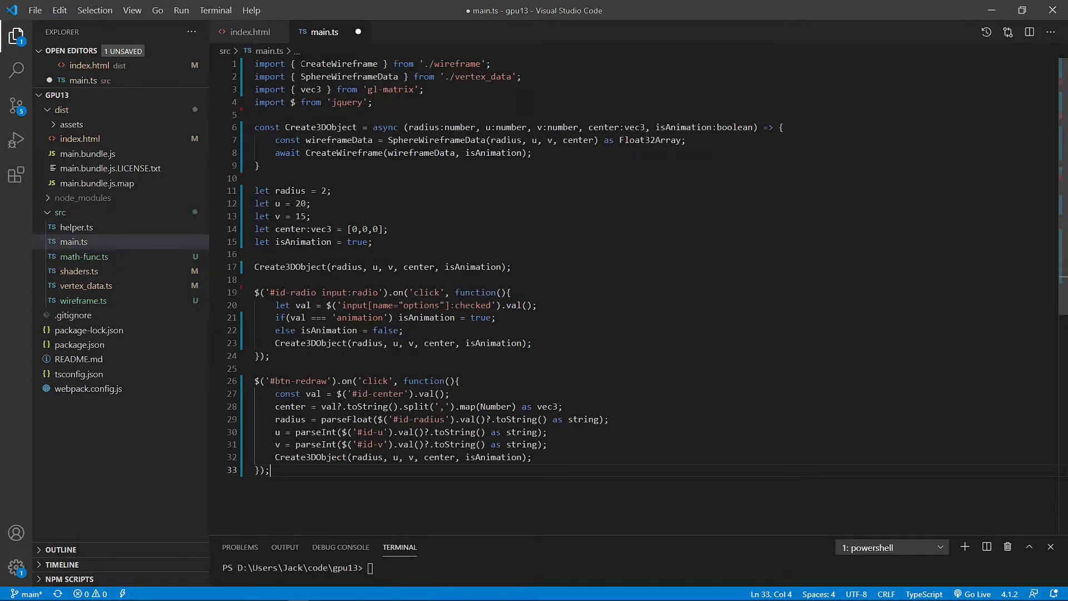
double_click(339, 64)
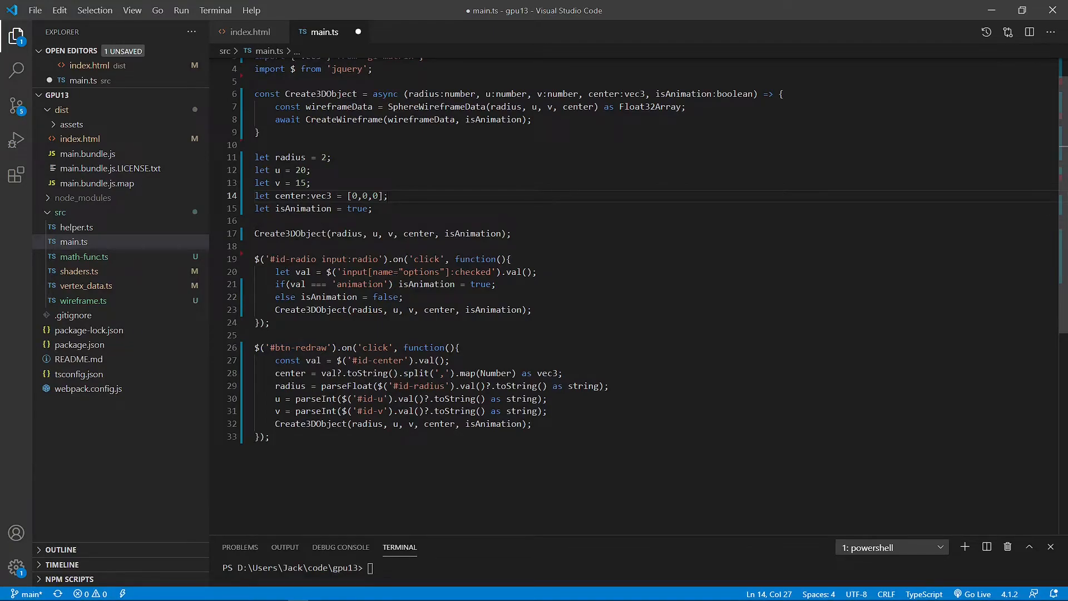
double_click(291, 233)
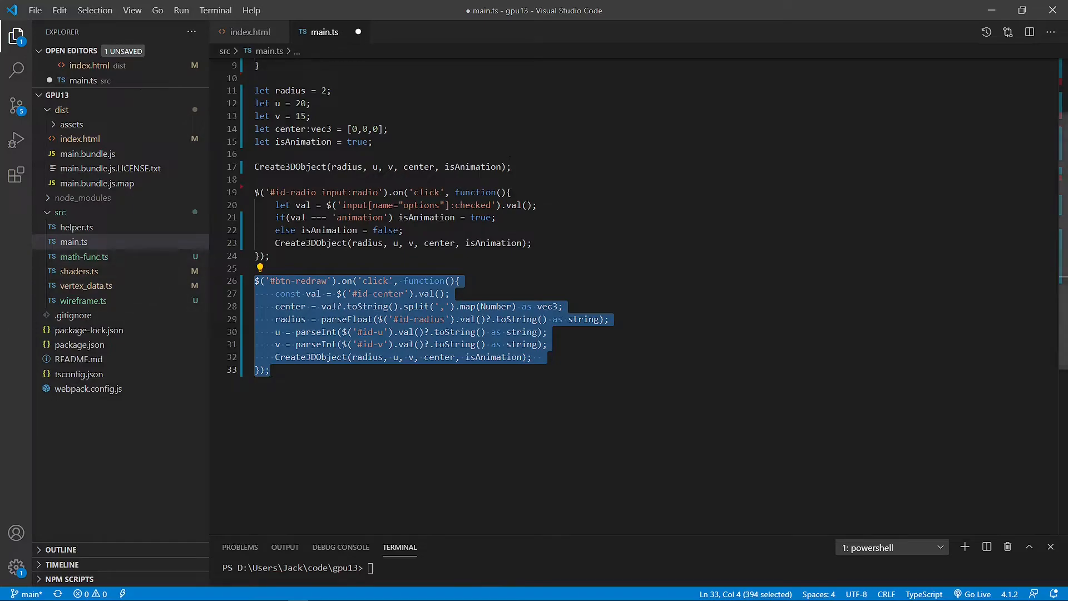
key(ctrl+s)
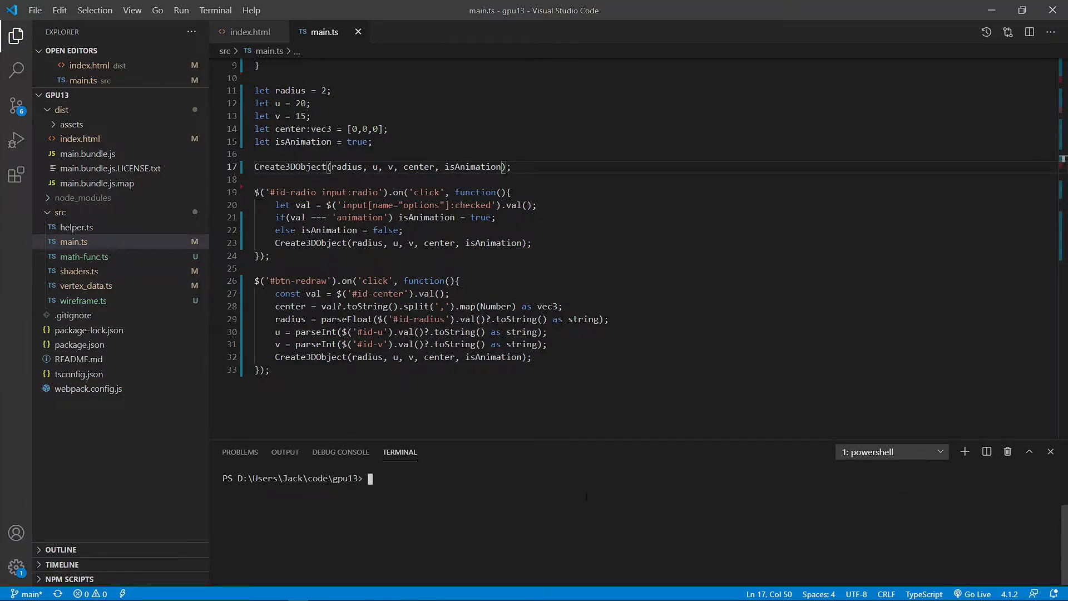
Run npm run prod in the terminal until webpack compiles successfully
text(npm)
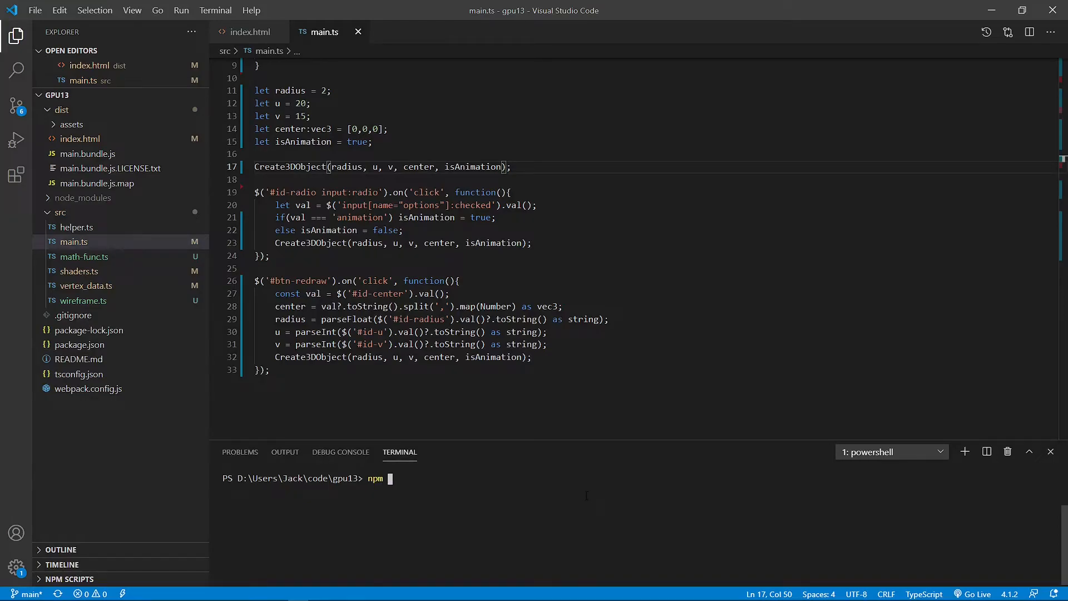
text(run prod)
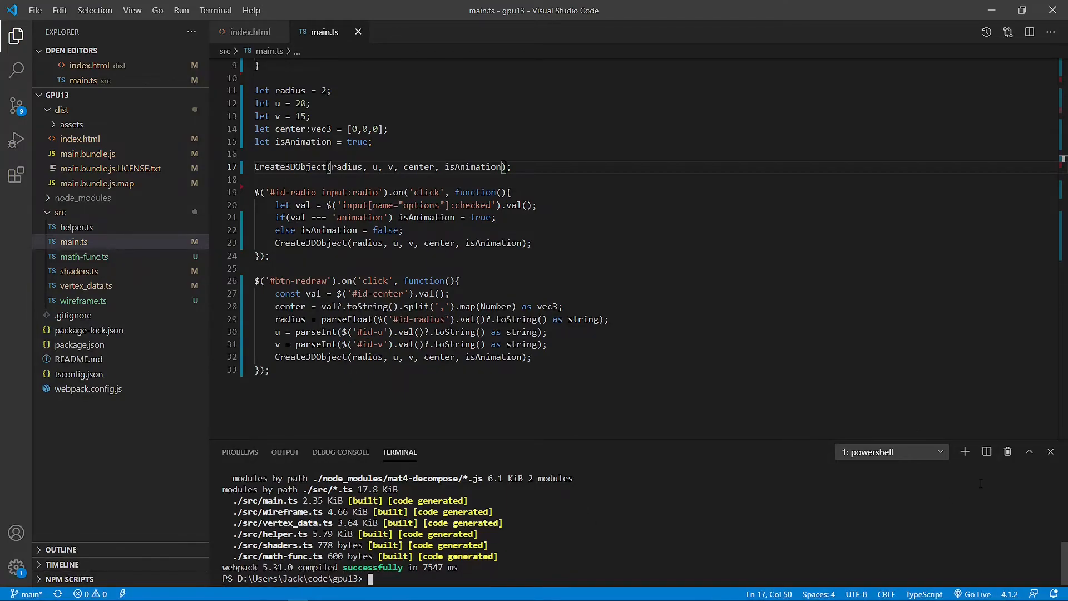
mouse_move(978, 594)
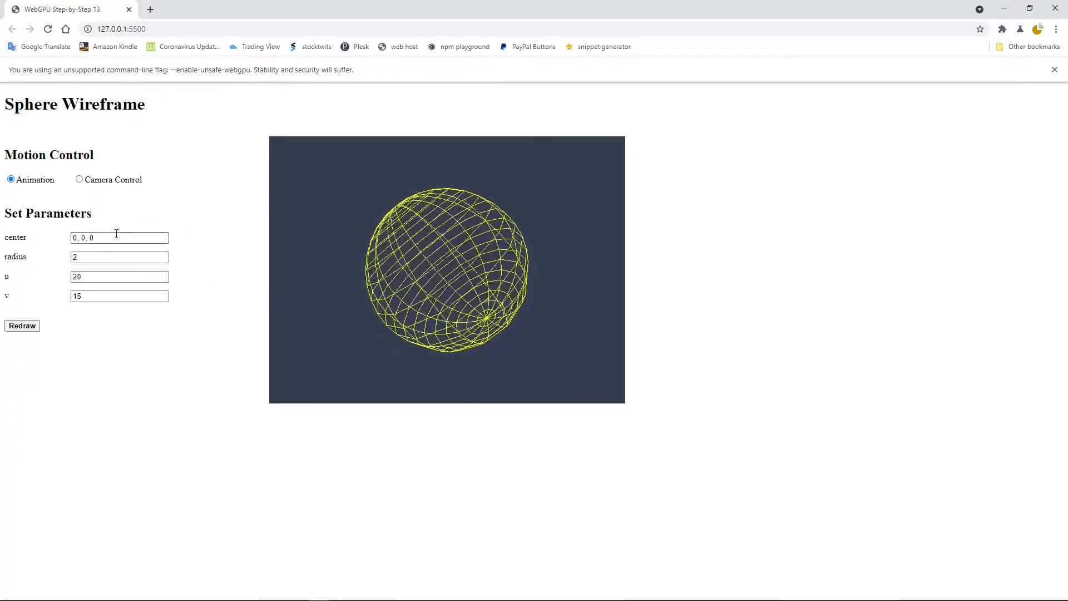
Set center to 0, 1, 0 and radius to 1, then redraw the smaller, higher sphere
click(119, 237)
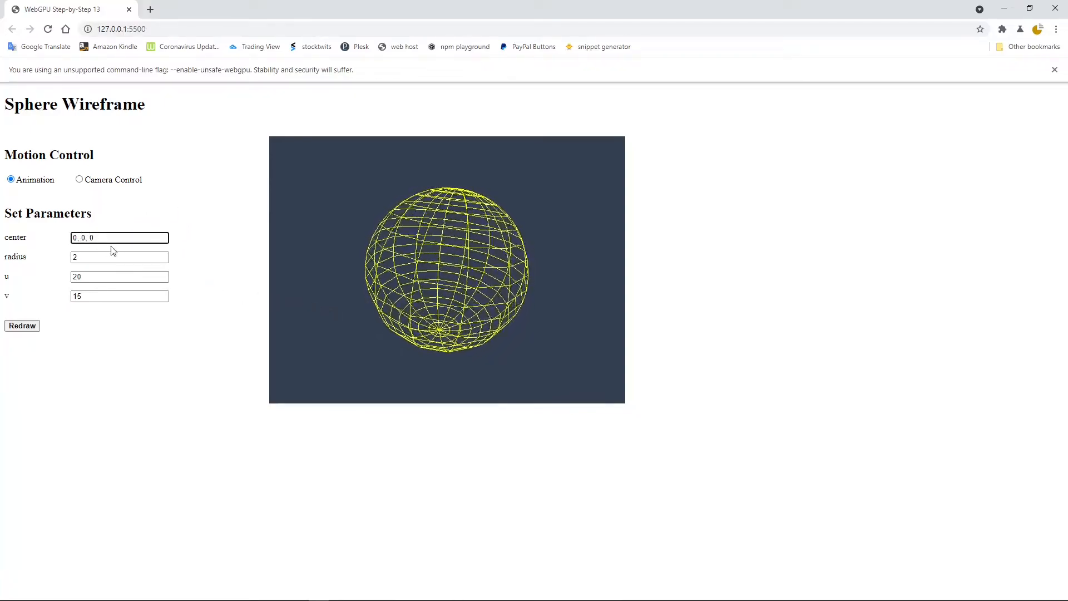
text(0, 1, 0)
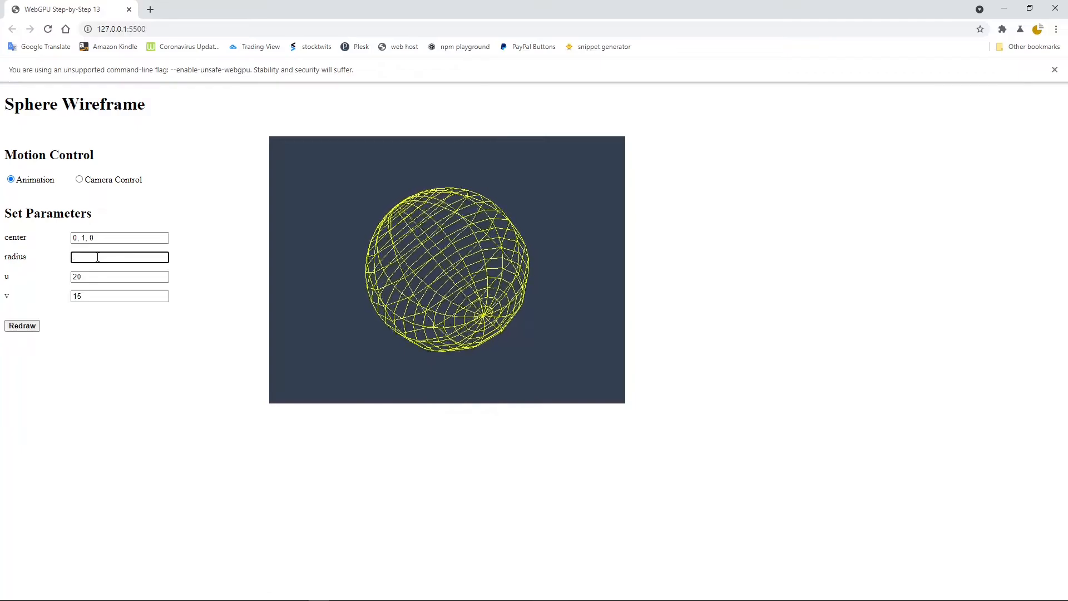
text(1)
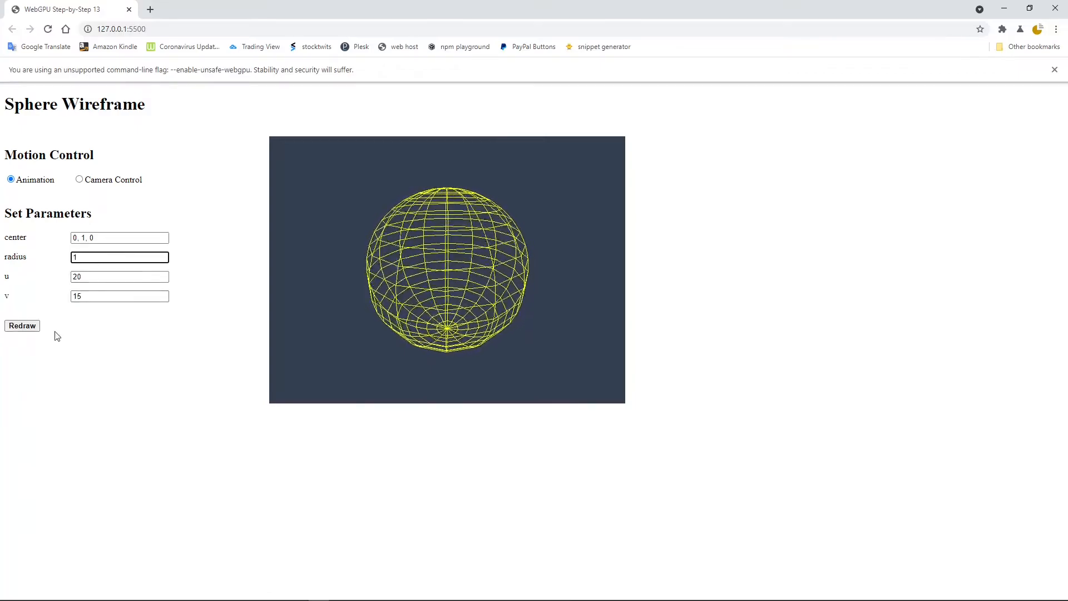
click(22, 325)
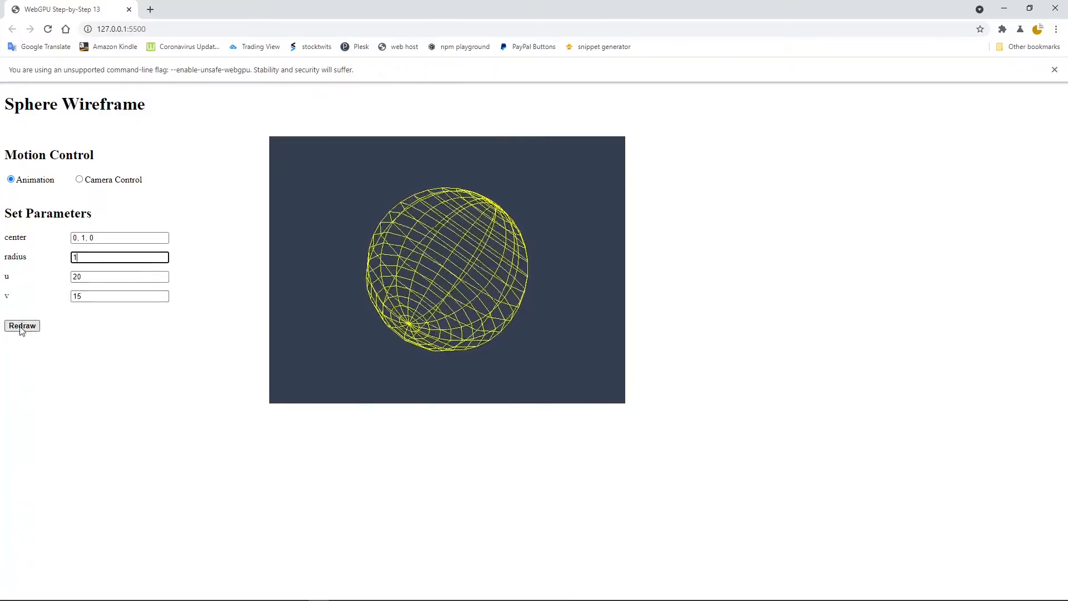
click(21, 326)
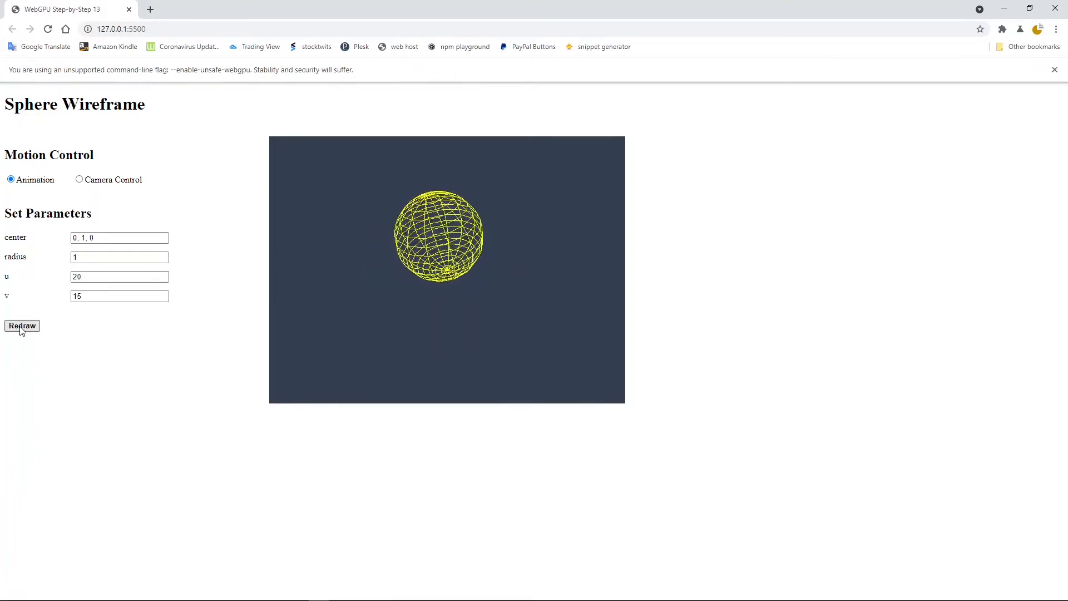
click(22, 326)
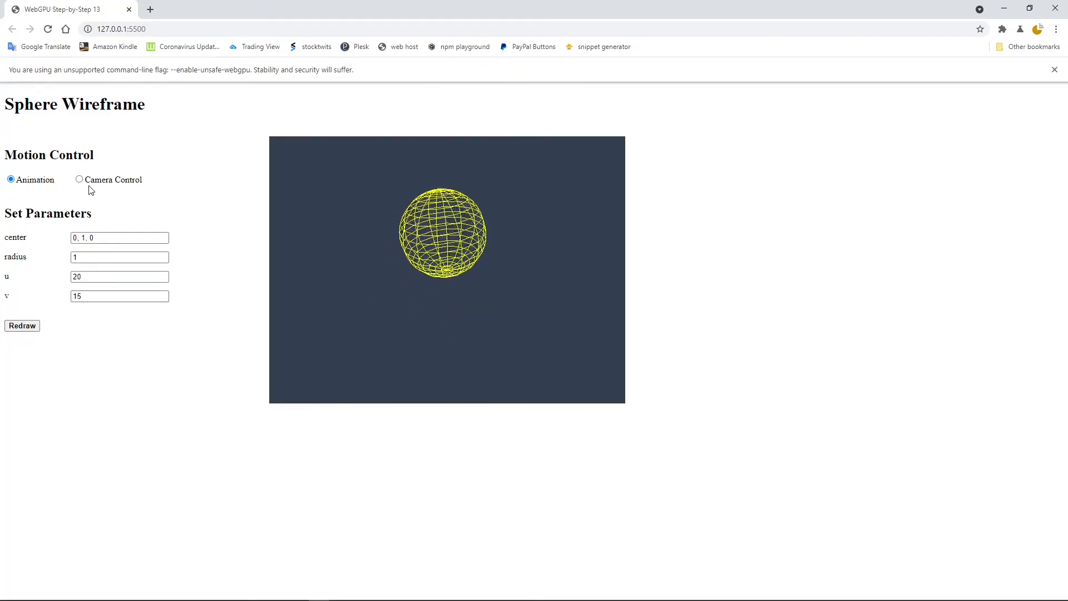
click(79, 179)
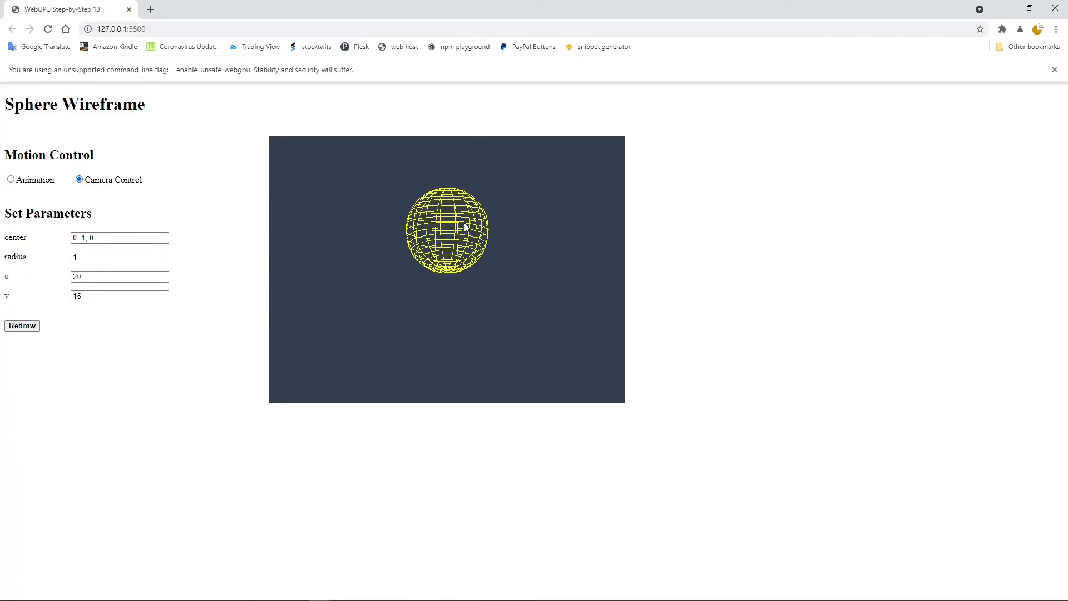
drag(464, 227, 394, 261)
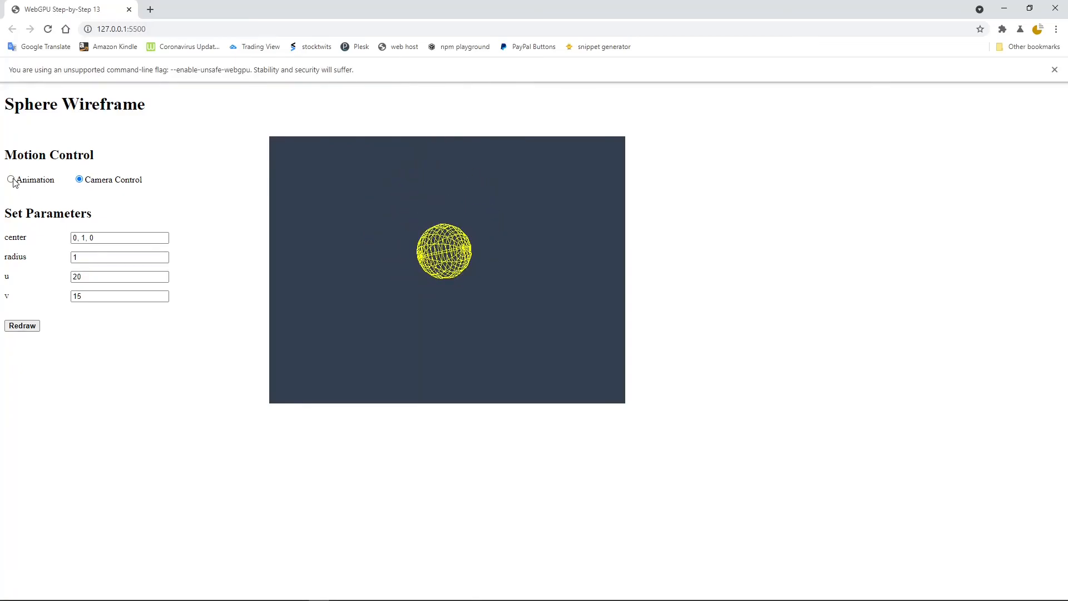
click(11, 180)
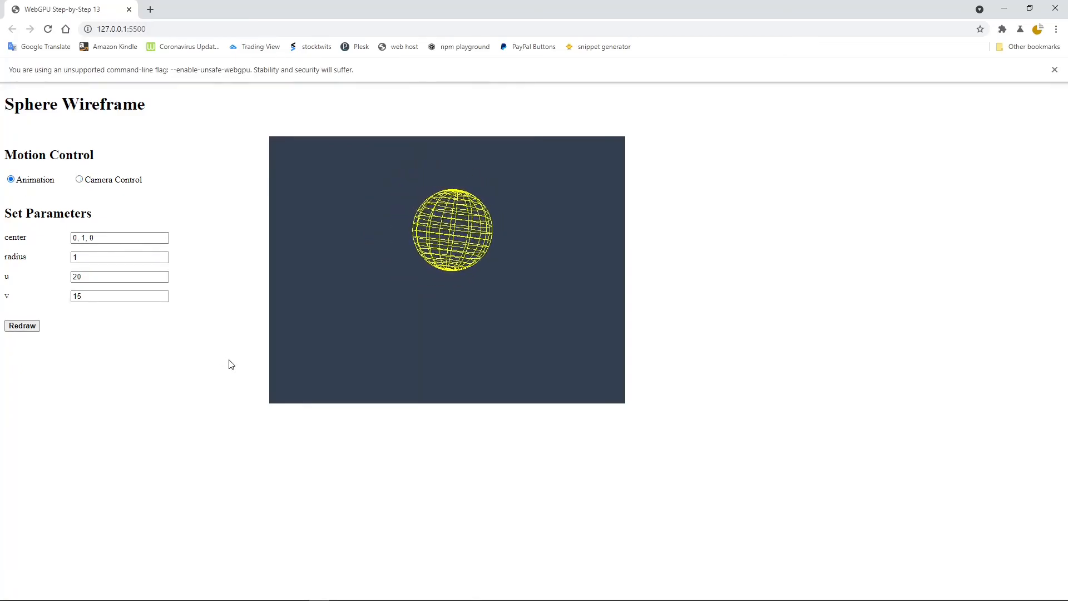